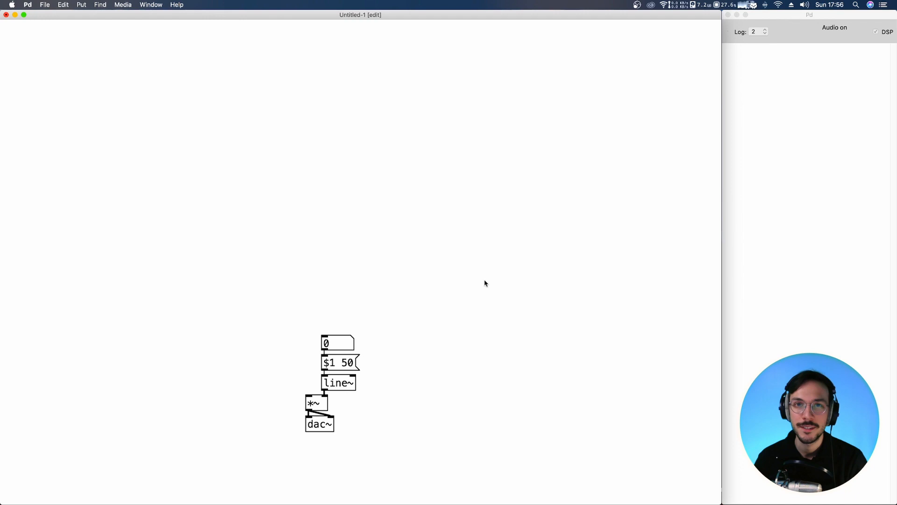
# Step: Create osc~, random 7000 and random 2, then wire t f b's left outlet downward
pyautogui.write('osc~')
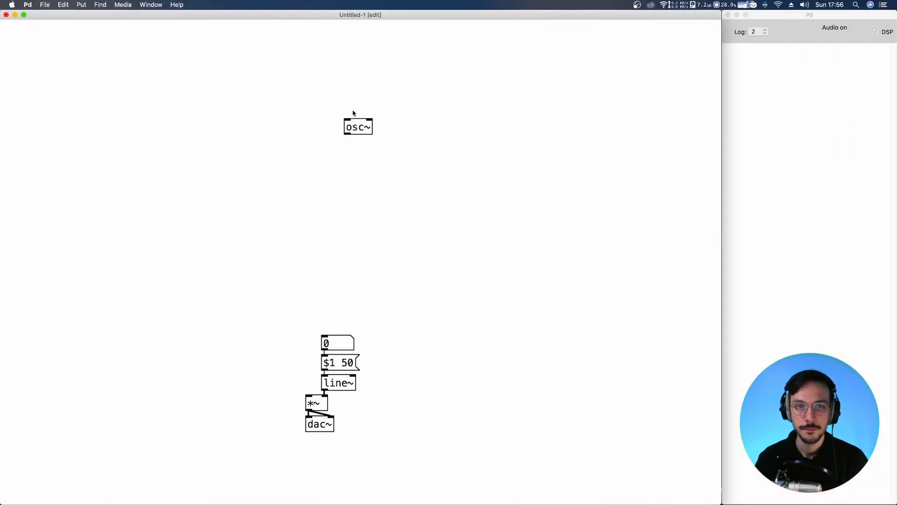
pyautogui.moveTo(358, 127); pyautogui.dragTo(333, 218)
pyautogui.write('random')
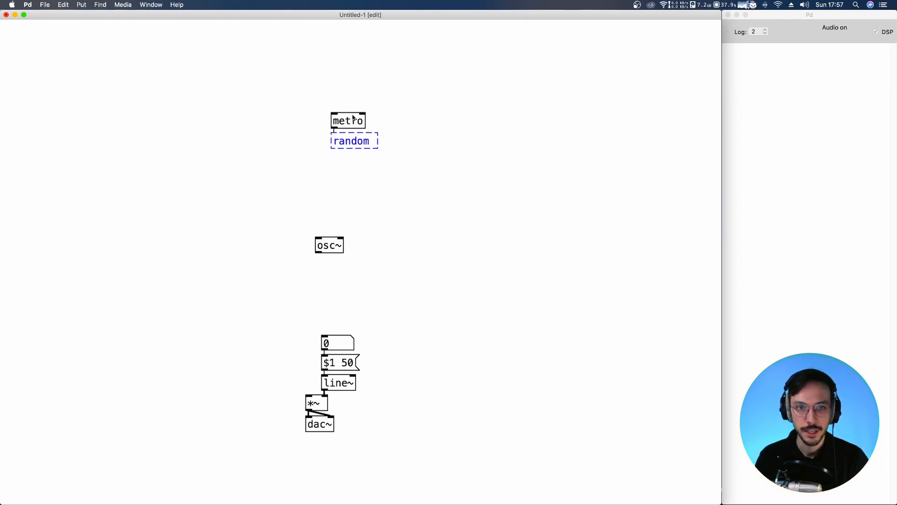
pyautogui.write('7')
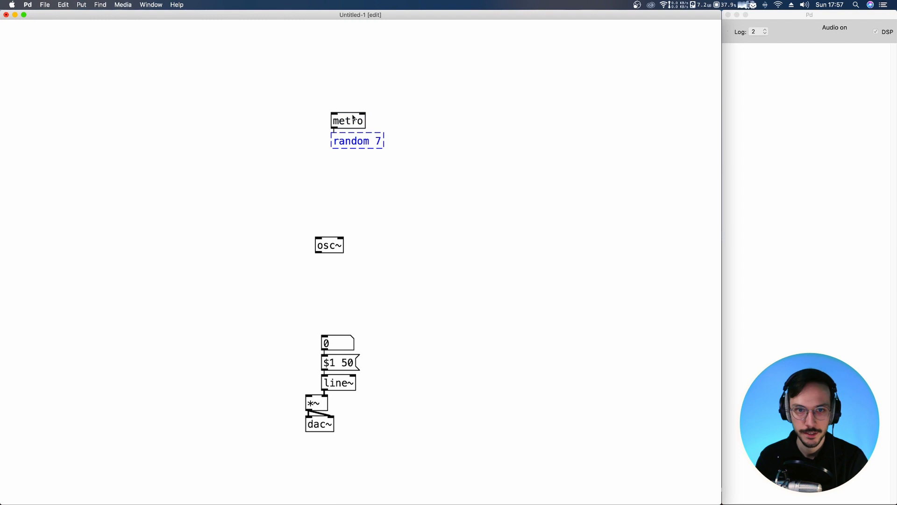
pyautogui.write('000')
pyautogui.write('t f b')
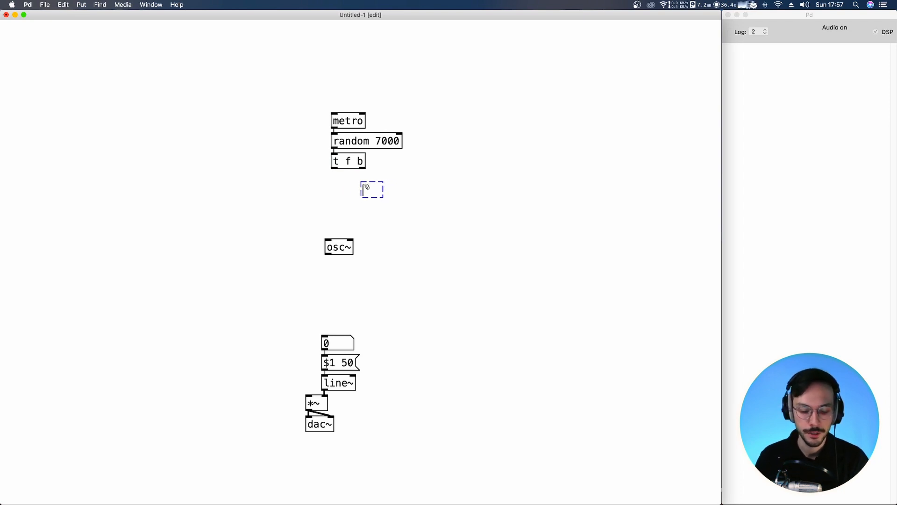
pyautogui.write('random 2')
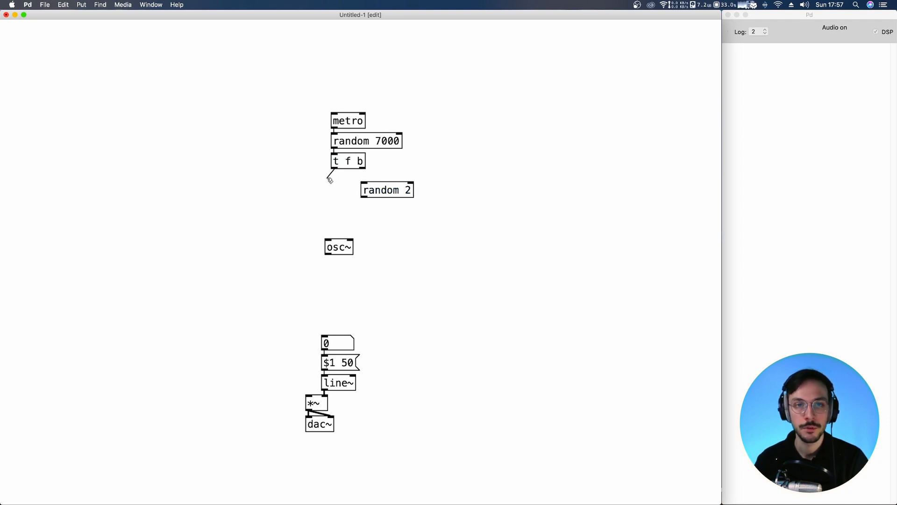
pyautogui.moveTo(332, 170); pyautogui.dragTo(335, 225)
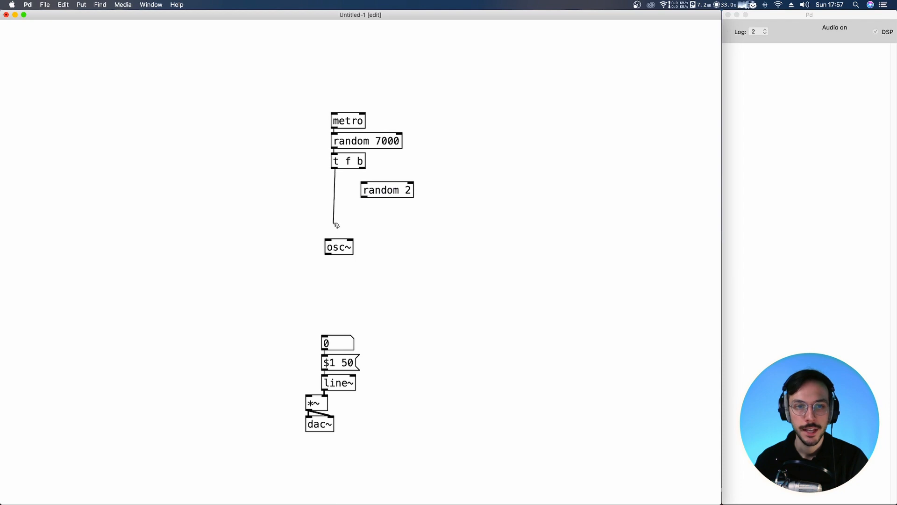
# Step: Add pack f f, a * from random 2 into pack, and line~ feeding osc~
pyautogui.write('pack f f')
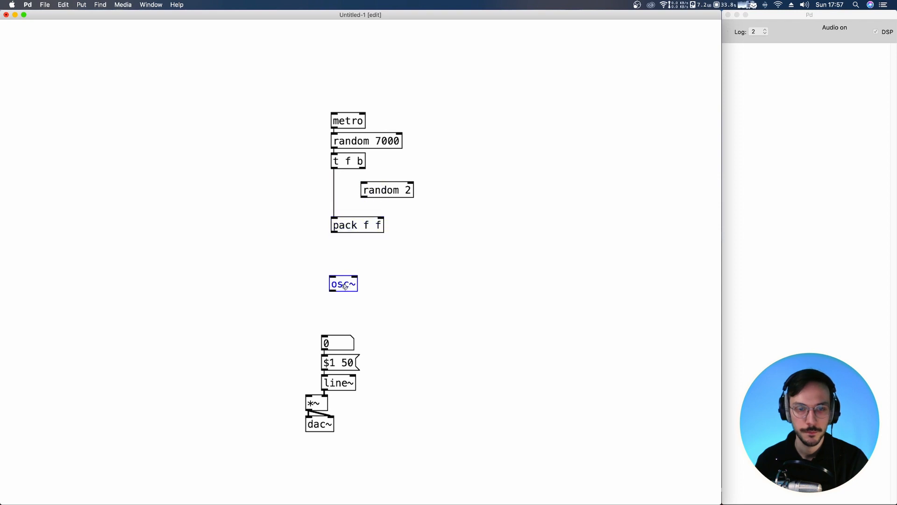
pyautogui.click(386, 184)
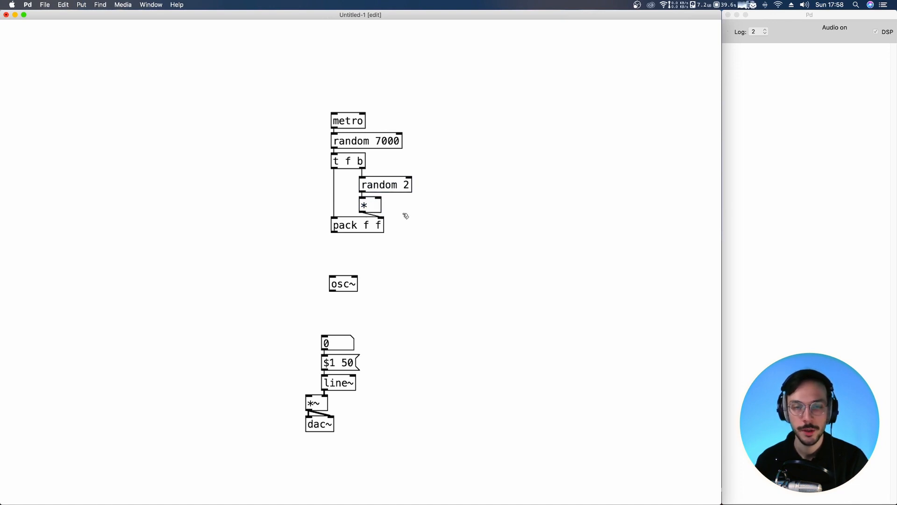
pyautogui.click(356, 224)
pyautogui.write('l')
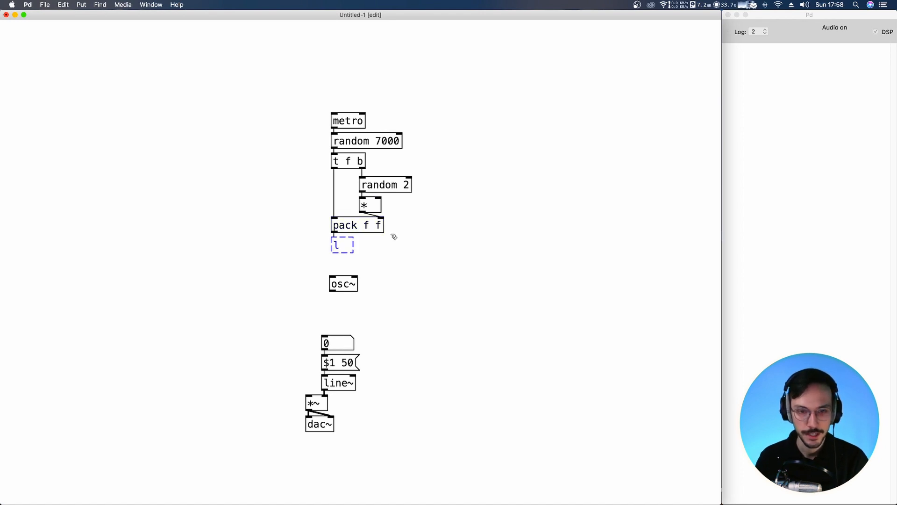
pyautogui.write('ine~')
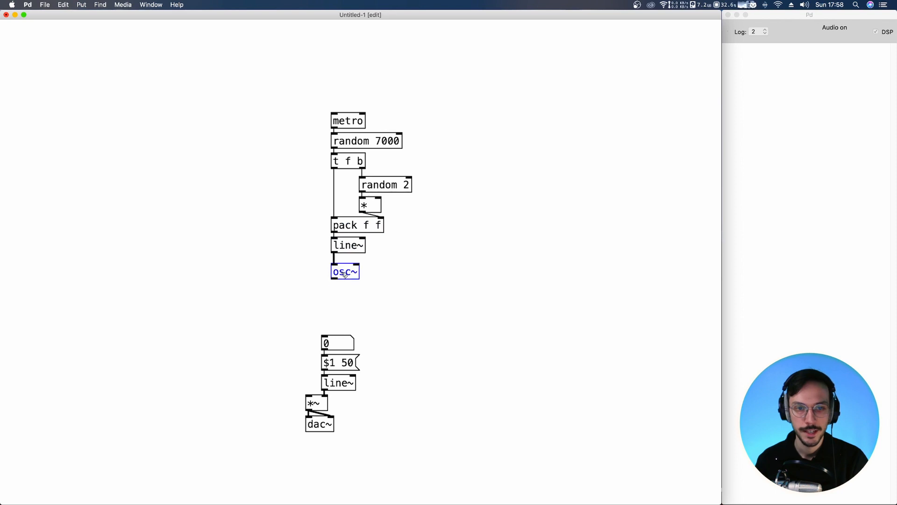
pyautogui.click(401, 274)
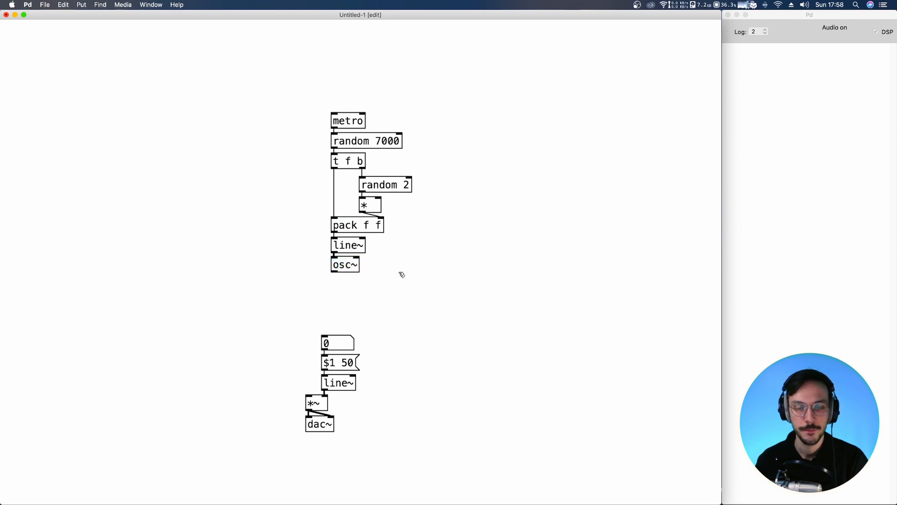
pyautogui.click(348, 112)
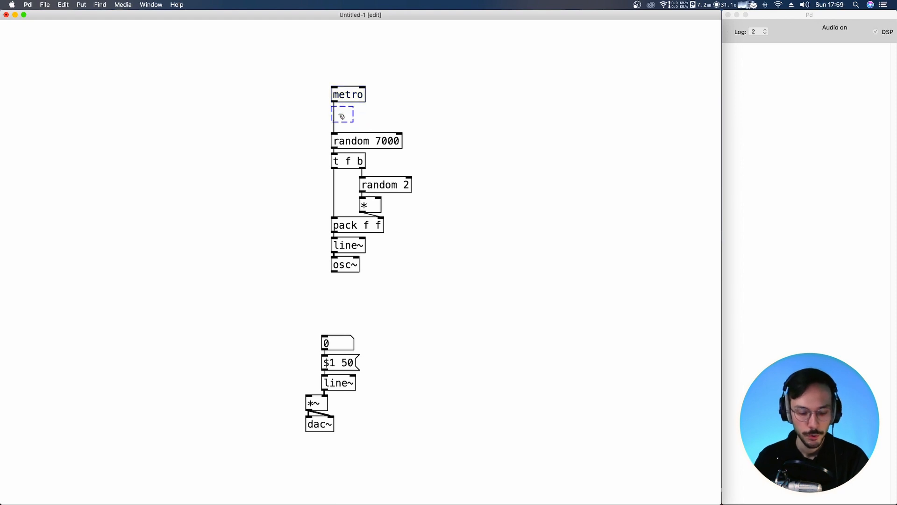
# Step: Add s timeChange off the metro and an r timeChange receiver
pyautogui.write('s time')
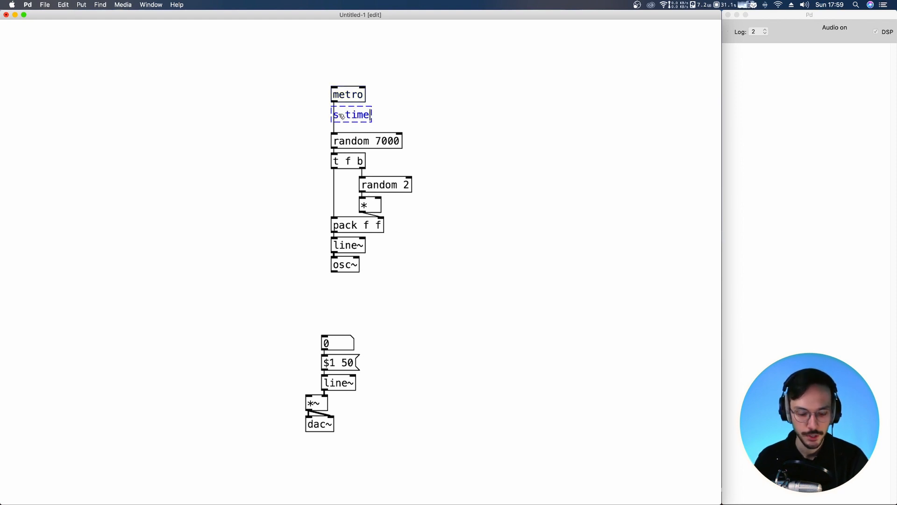
pyautogui.write('Change')
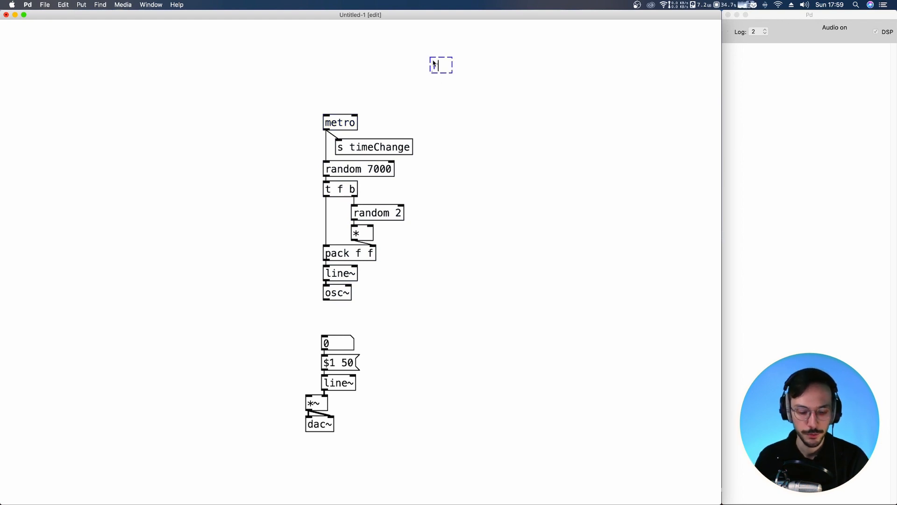
pyautogui.write('timeChage')
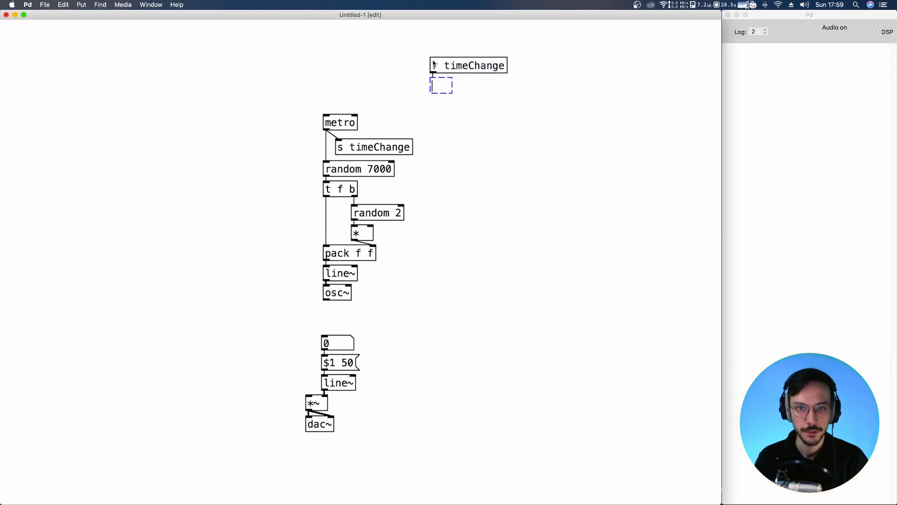
# Step: Chain random 3, sel 0, random 2, t b f and a / object below it
pyautogui.write('random 3')
pyautogui.write('sel 0')
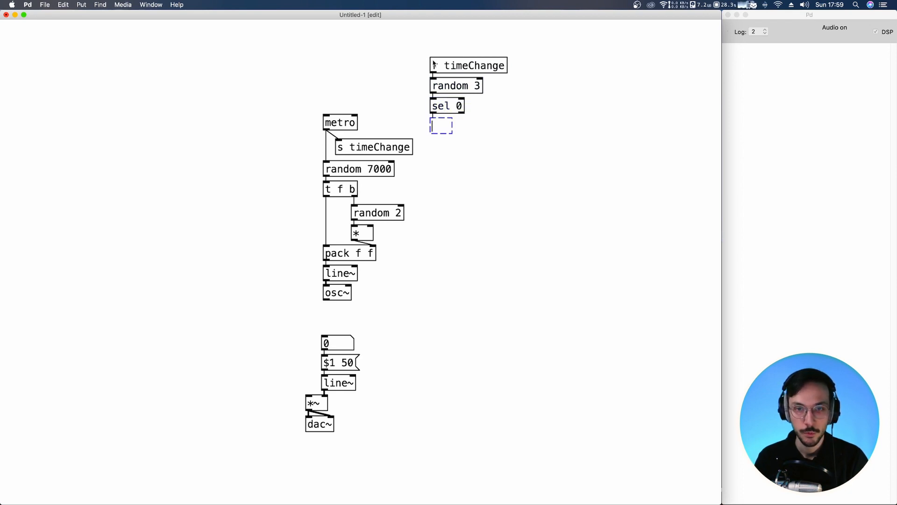
pyautogui.write('random 2')
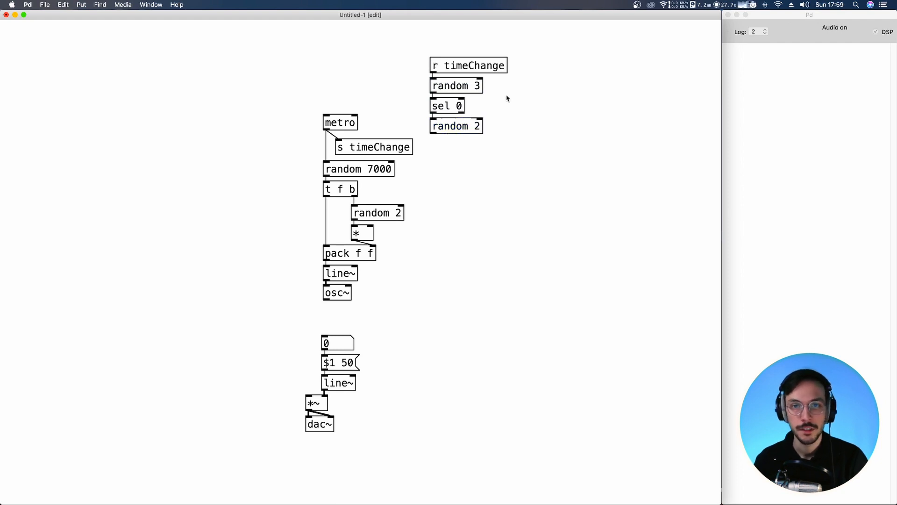
pyautogui.click(456, 125)
pyautogui.write('t b')
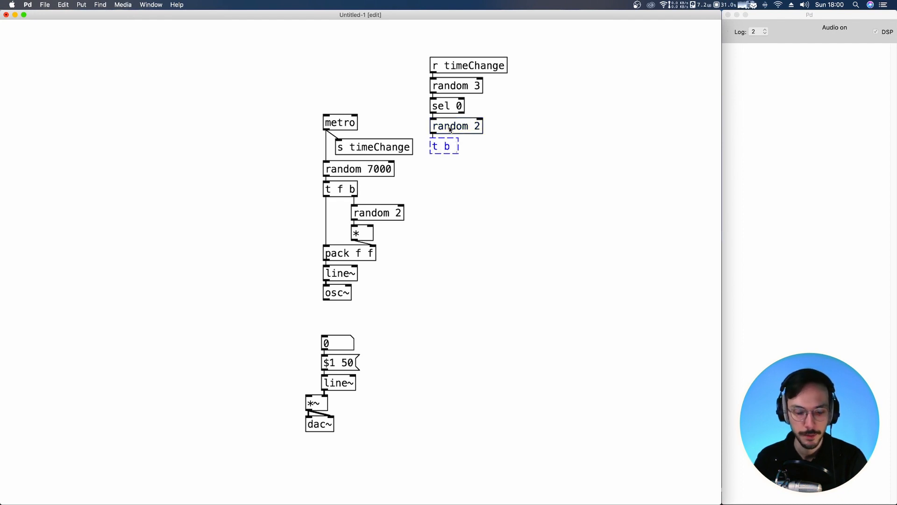
pyautogui.write('f')
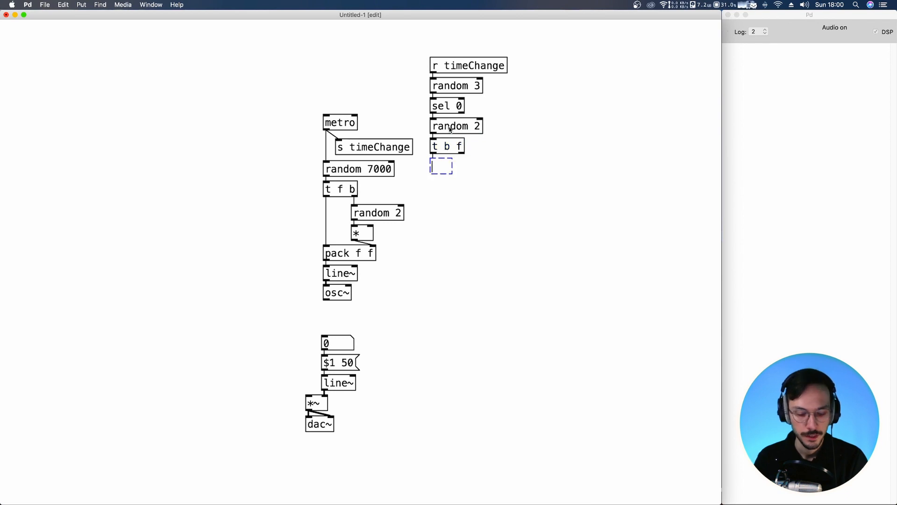
pyautogui.write('/')
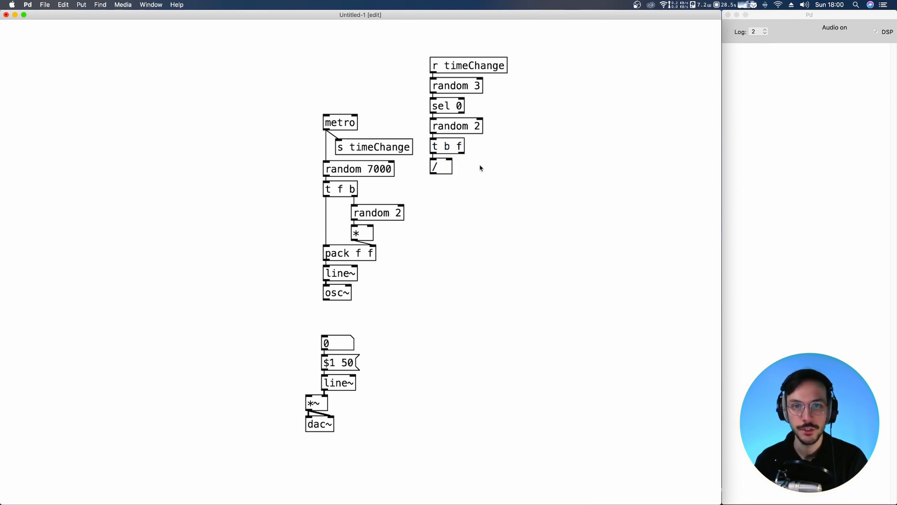
pyautogui.moveTo(484, 150)
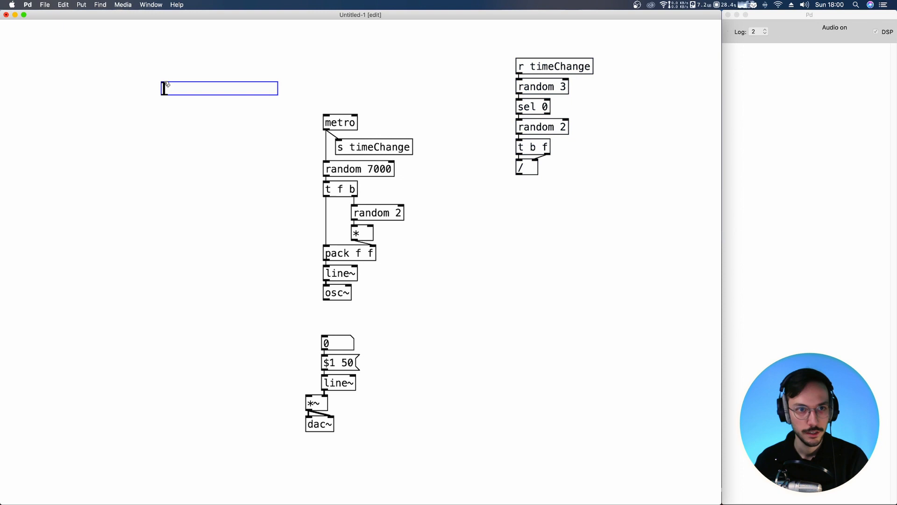
# Step: Range the slider 100–400 sending to period, add r period, and lower t b f and /
pyautogui.rightClick(219, 88)
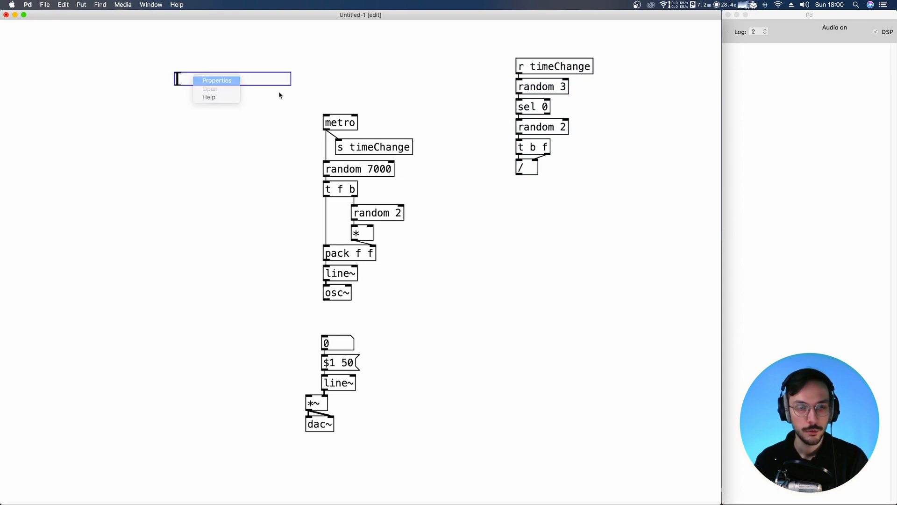
pyautogui.click(217, 79)
pyautogui.write('100')
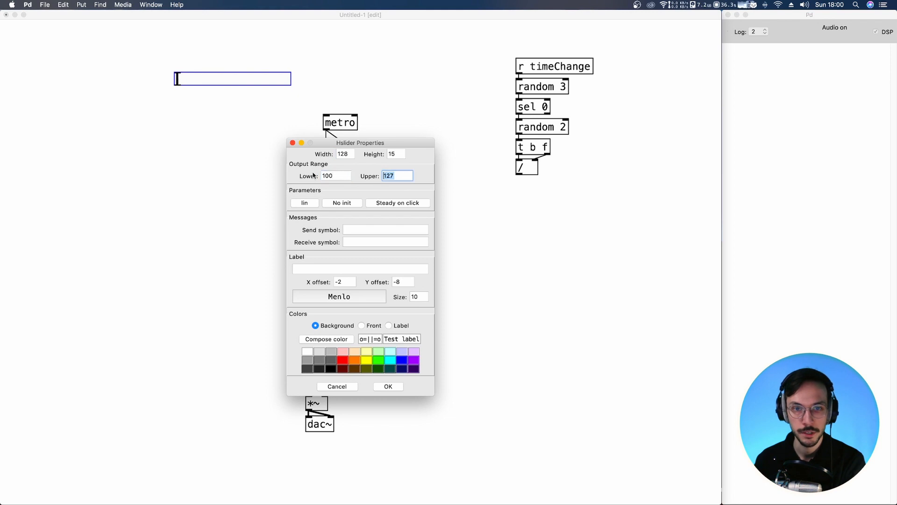
pyautogui.write('400')
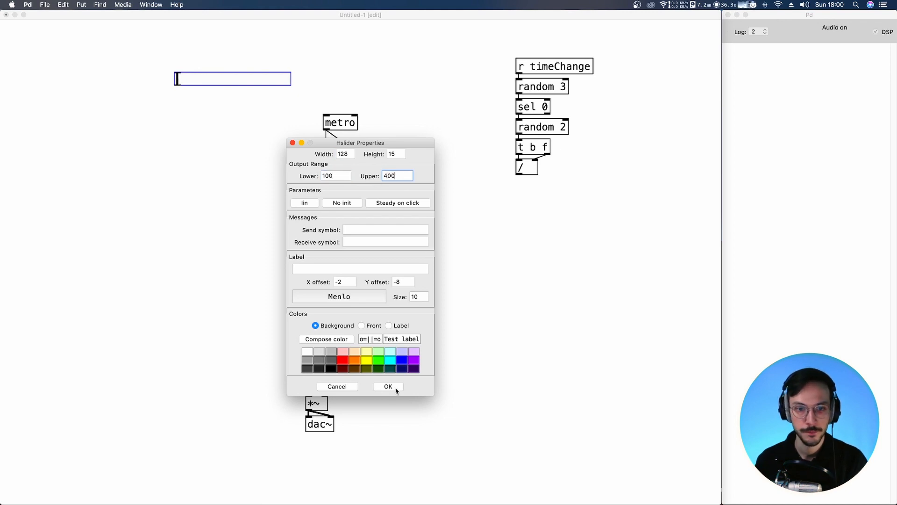
pyautogui.click(388, 387)
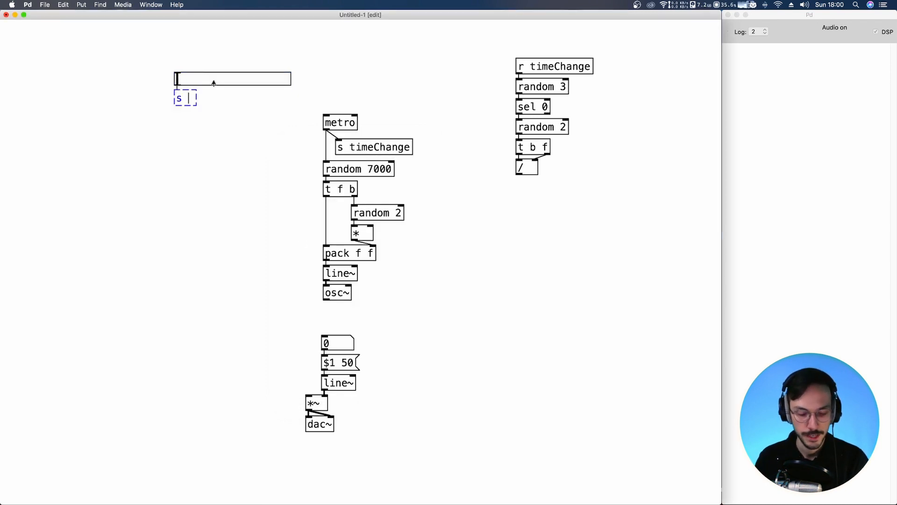
pyautogui.write('period')
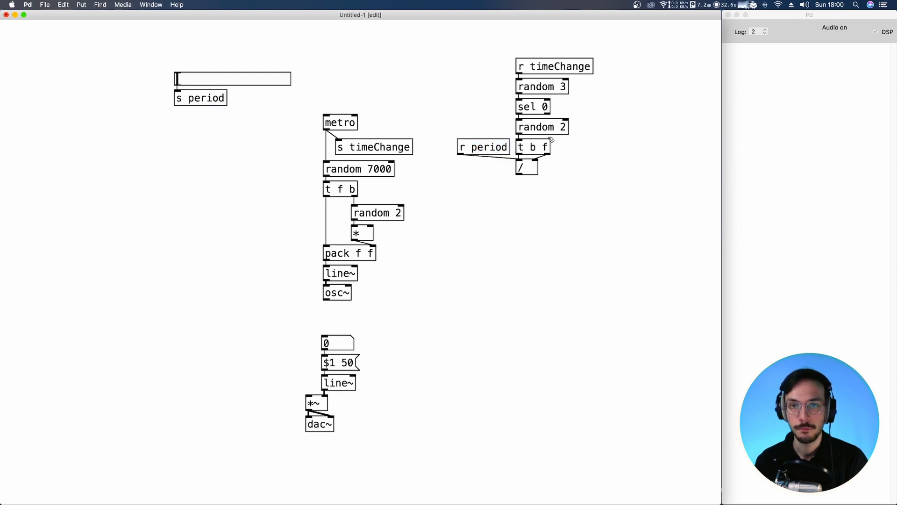
pyautogui.moveTo(452, 137); pyautogui.dragTo(558, 174)
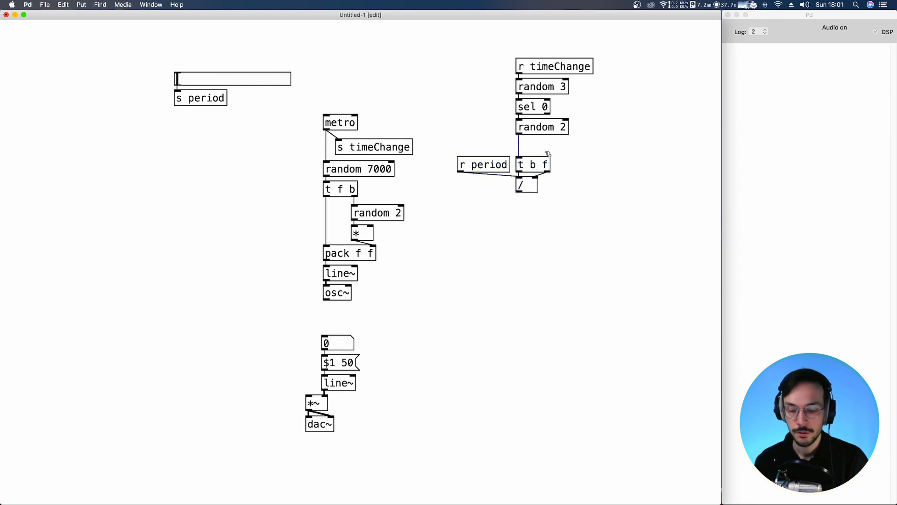
pyautogui.moveTo(286, 96)
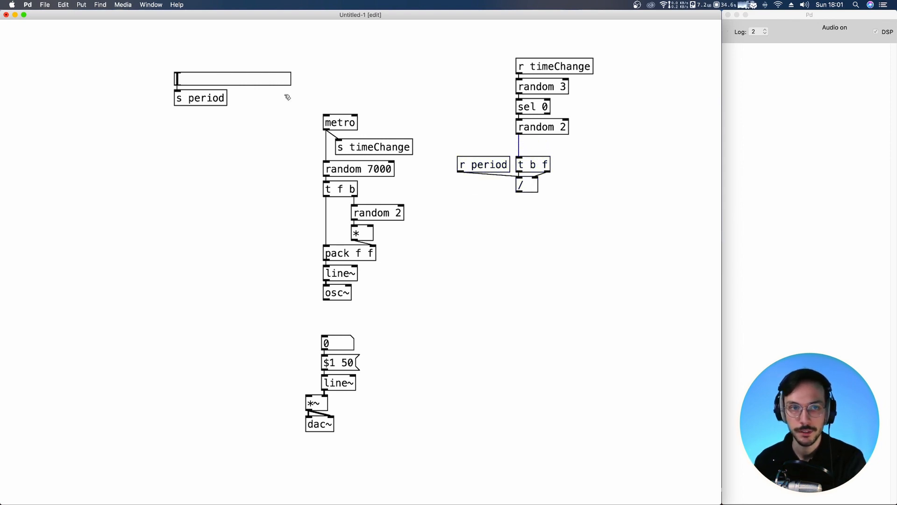
# Step: Add + 1 after random 2, a number box into metro, and a loadbang toggle
pyautogui.click(540, 126)
pyautogui.write('load')
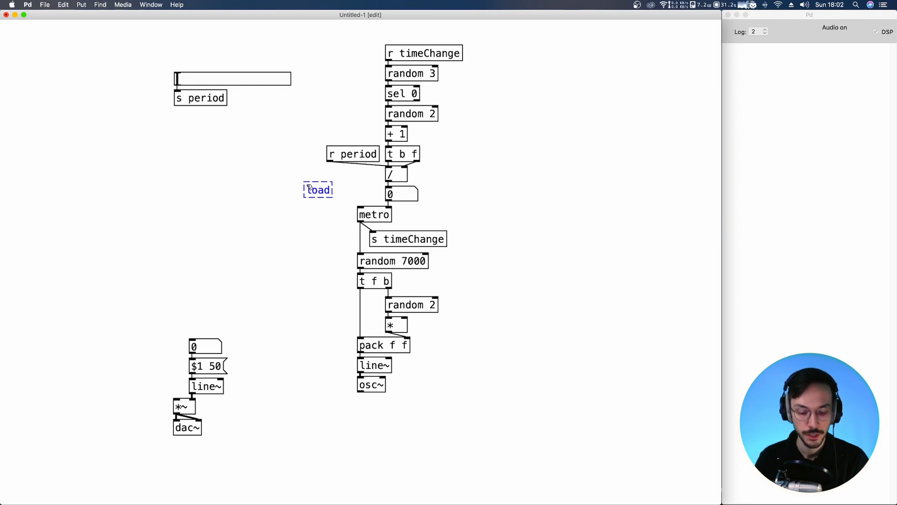
pyautogui.write('bang')
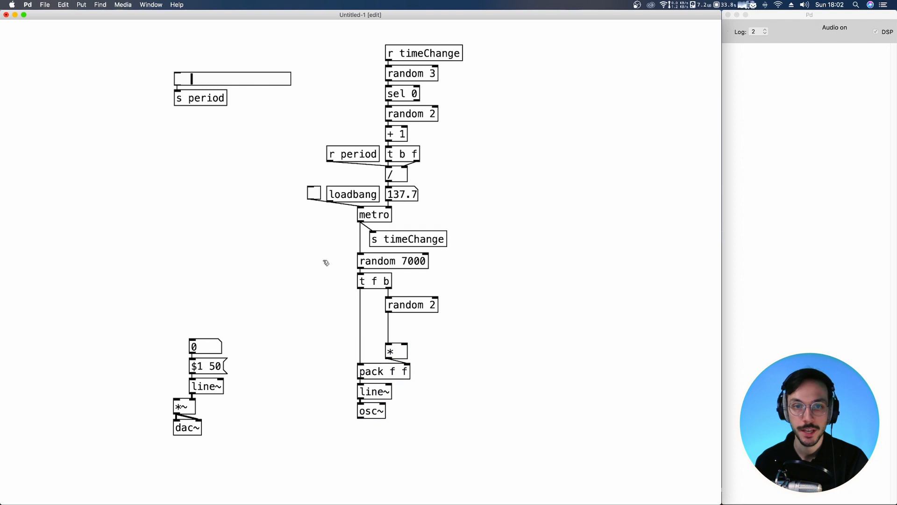
# Step: Feed r period into the * right inlet and move the lower chain down
pyautogui.click(397, 342)
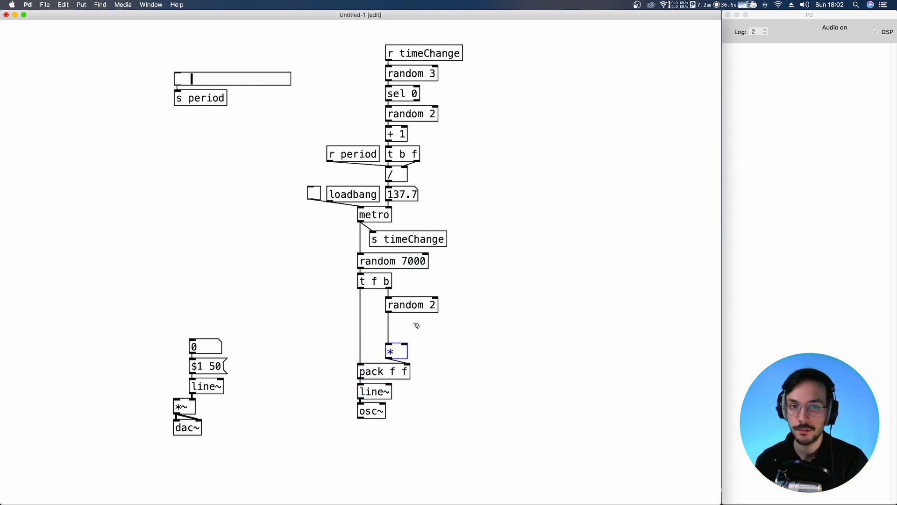
pyautogui.moveTo(430, 316)
pyautogui.write('r period')
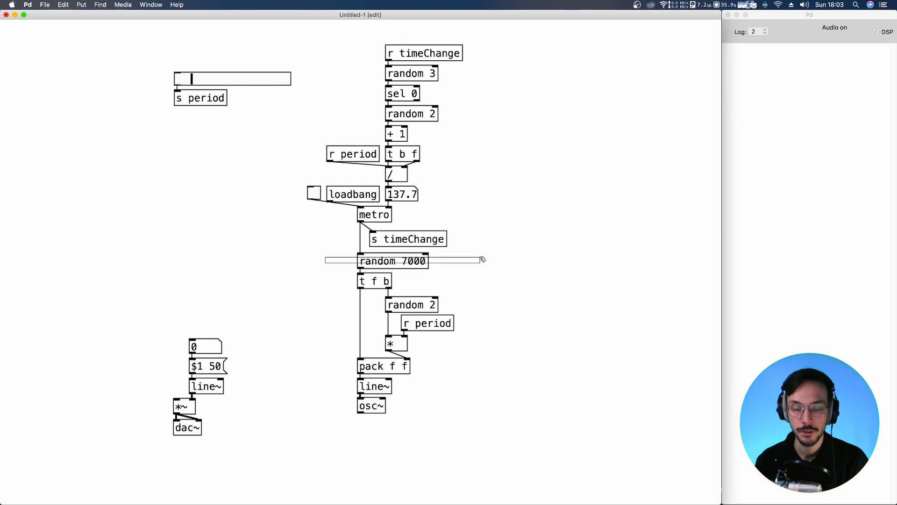
pyautogui.click(392, 261)
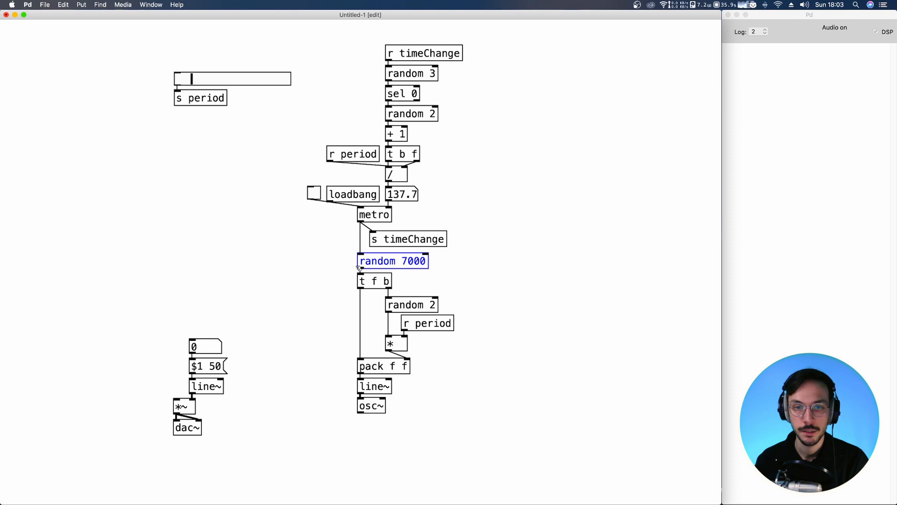
pyautogui.moveTo(332, 286)
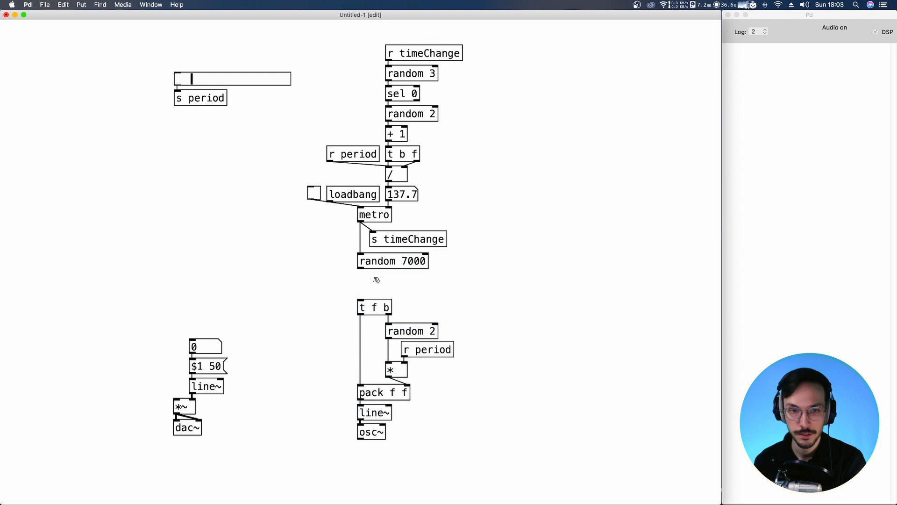
# Step: Insert a + 50 object after random 7000
pyautogui.click(369, 280)
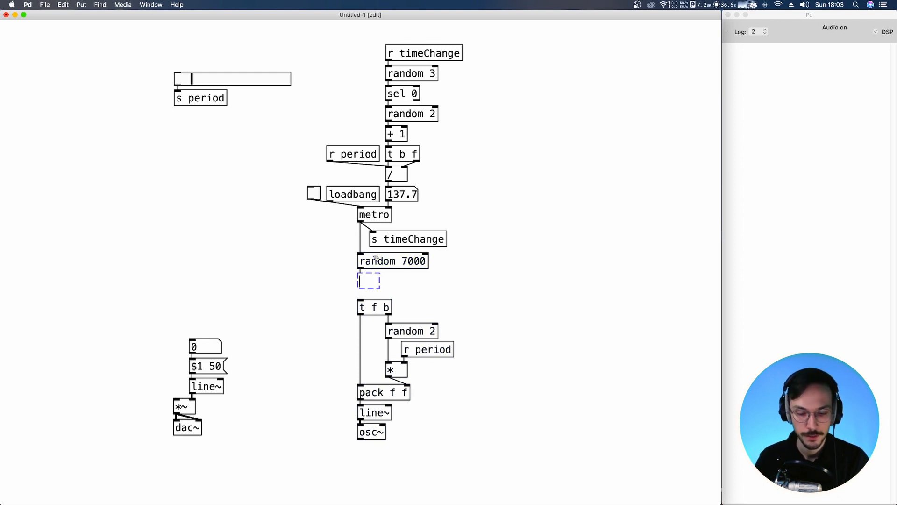
pyautogui.write('50')
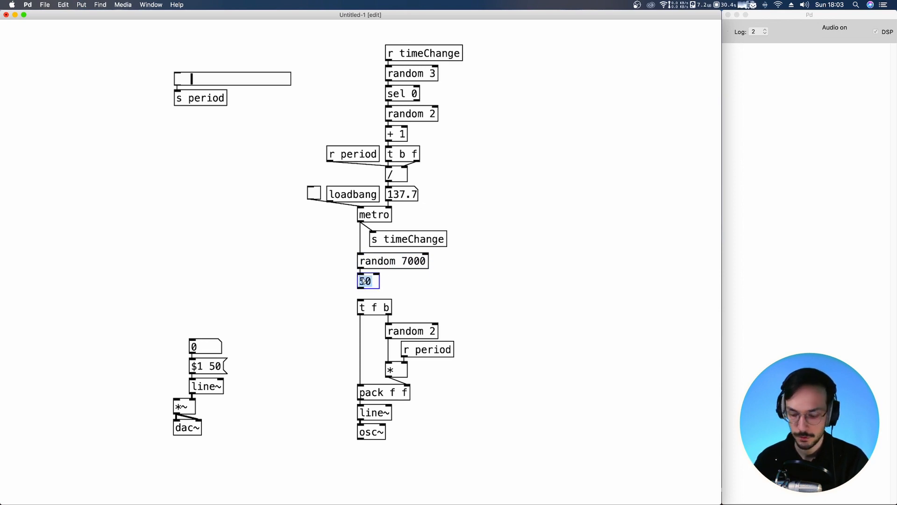
pyautogui.write('+ 50')
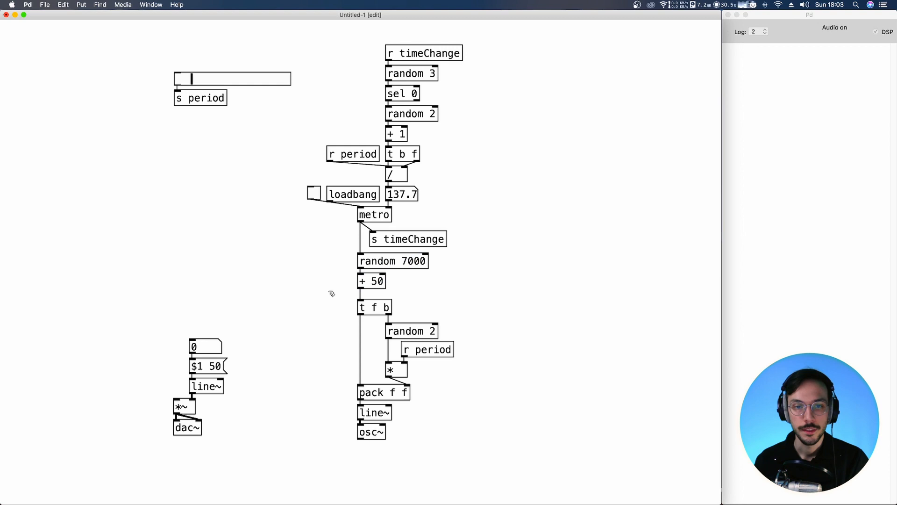
# Step: Rewire + 50 into t f b and route osc~ through the *~ envelope
pyautogui.click(374, 307)
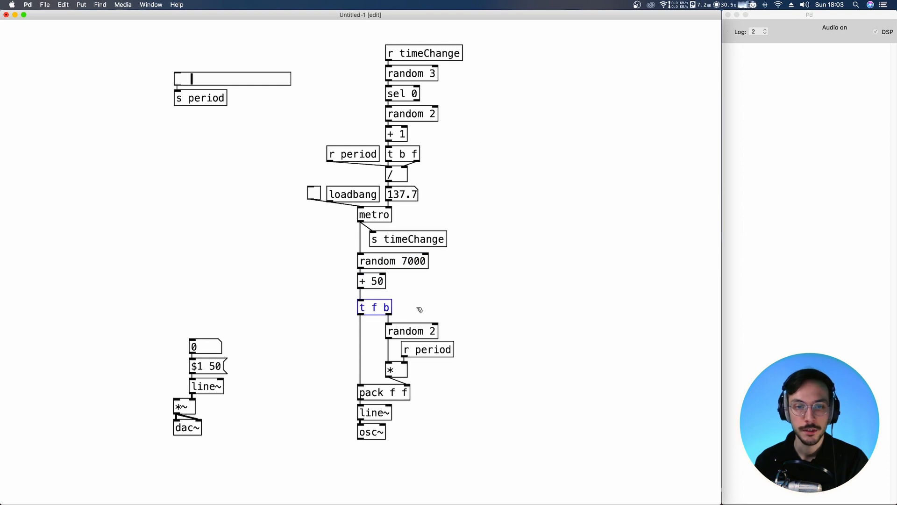
pyautogui.moveTo(394, 316)
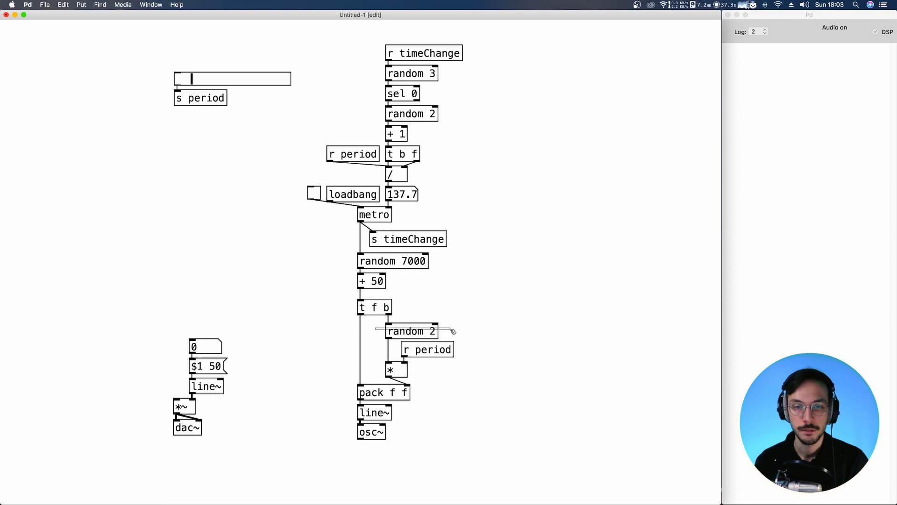
pyautogui.click(411, 331)
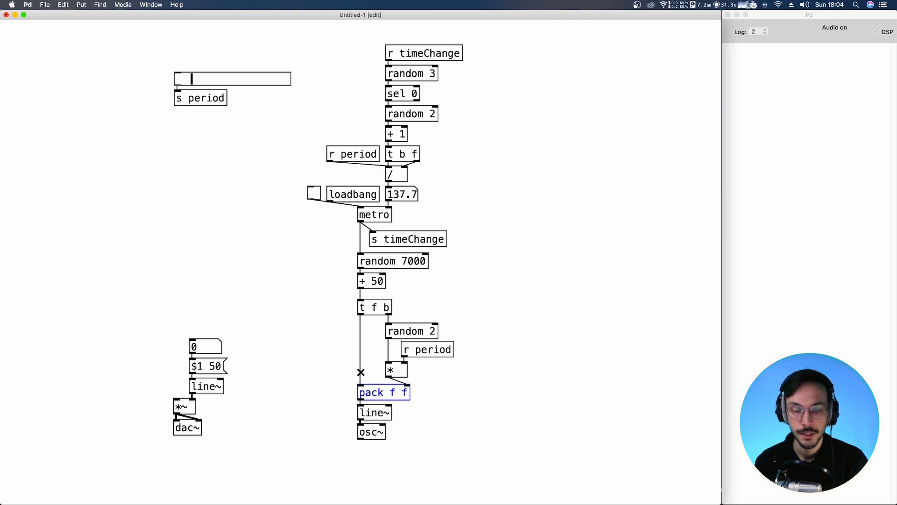
pyautogui.moveTo(341, 395)
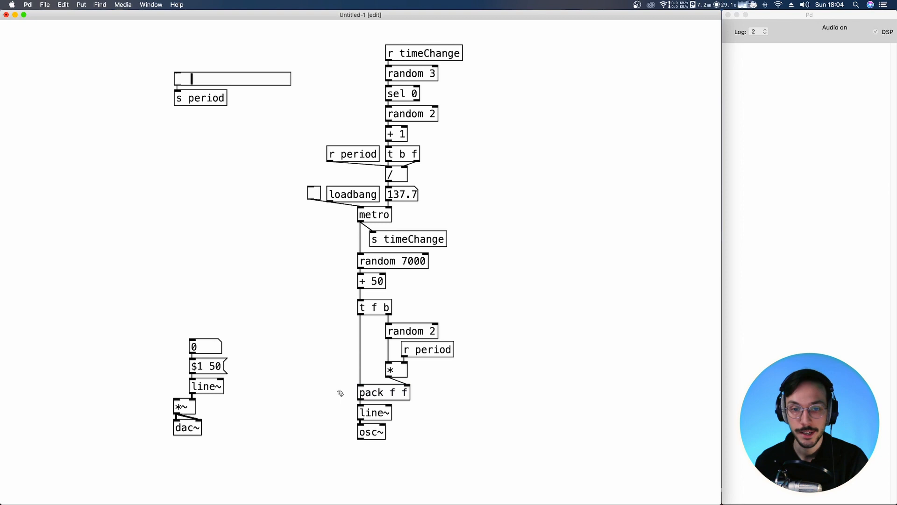
pyautogui.click(374, 412)
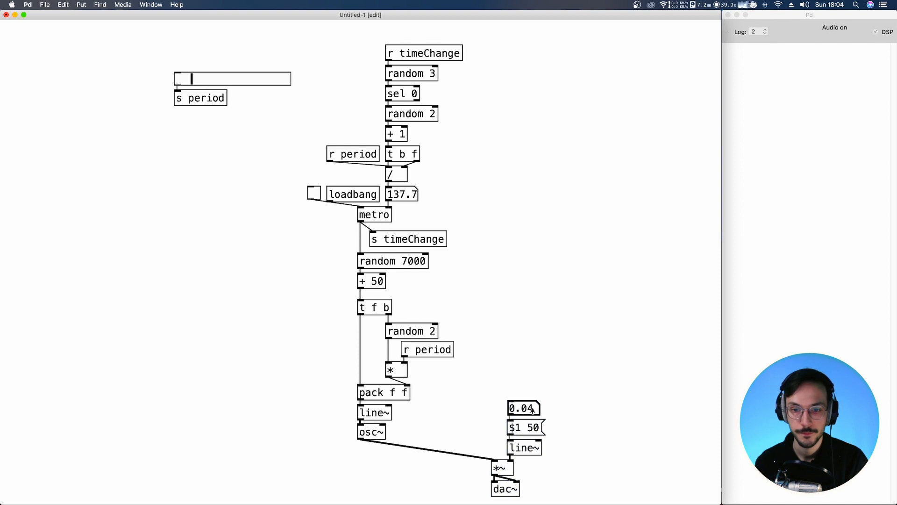
# Step: Turn the timing metro's toggle on and raise the period slider to 317.3
pyautogui.click(314, 193)
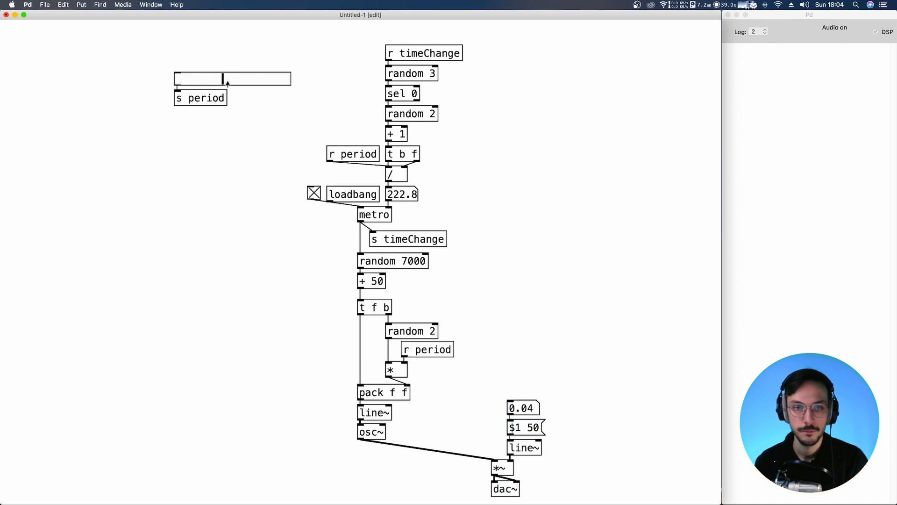
pyautogui.moveTo(223, 79); pyautogui.dragTo(263, 79)
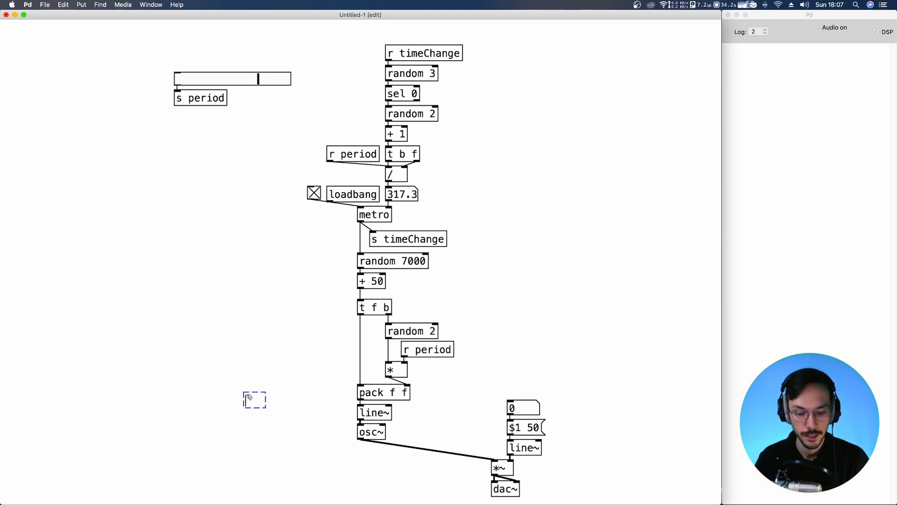
# Step: Create snapshot~, a metro 50 and an s clock object
pyautogui.write('snapshot~')
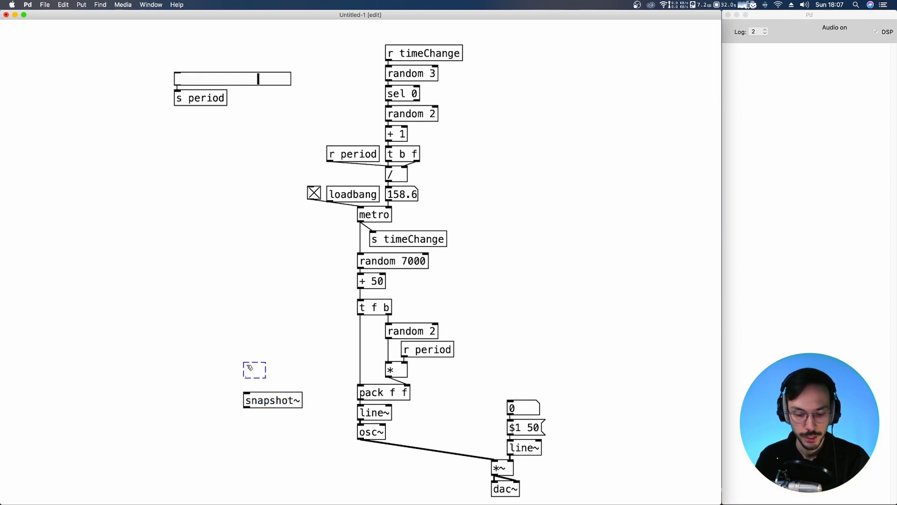
pyautogui.write('metro')
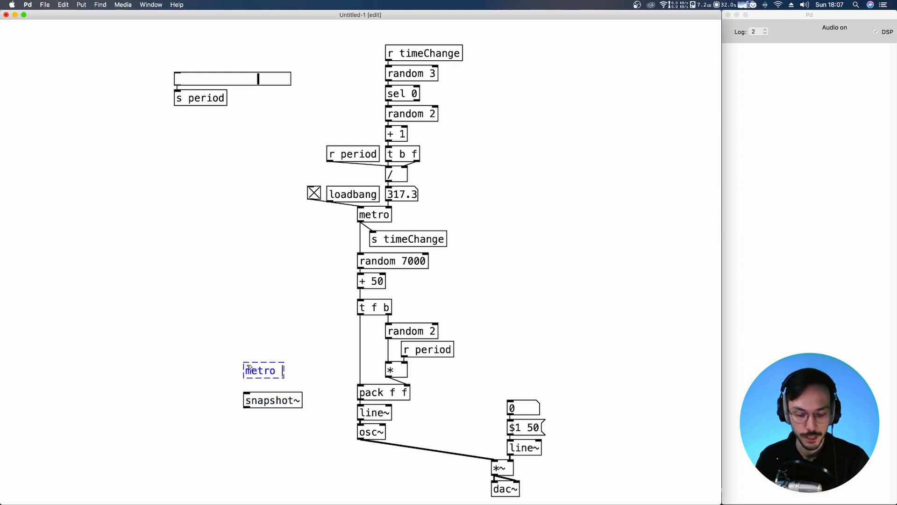
pyautogui.write('50')
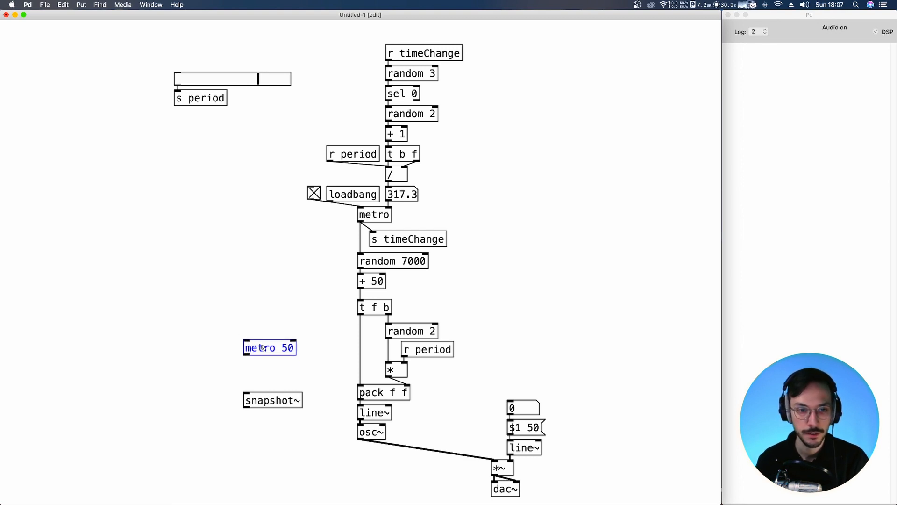
pyautogui.click(254, 359)
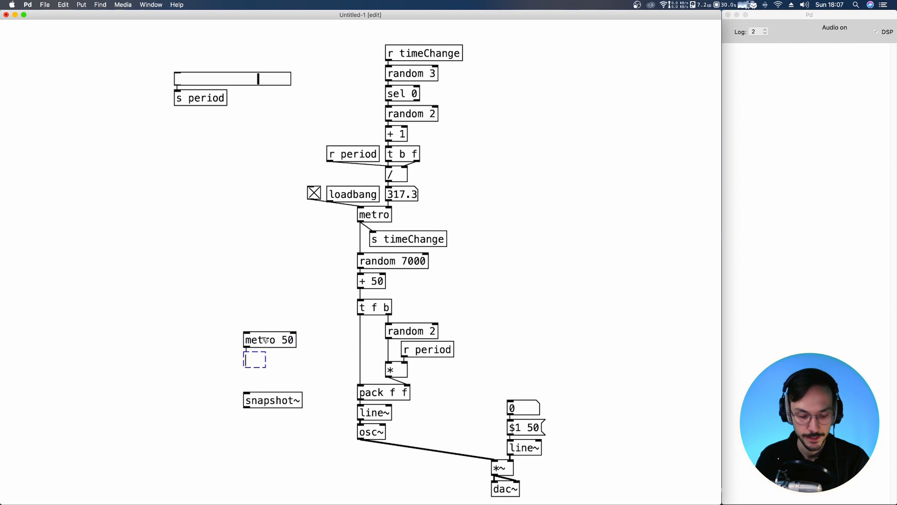
pyautogui.write('s clock')
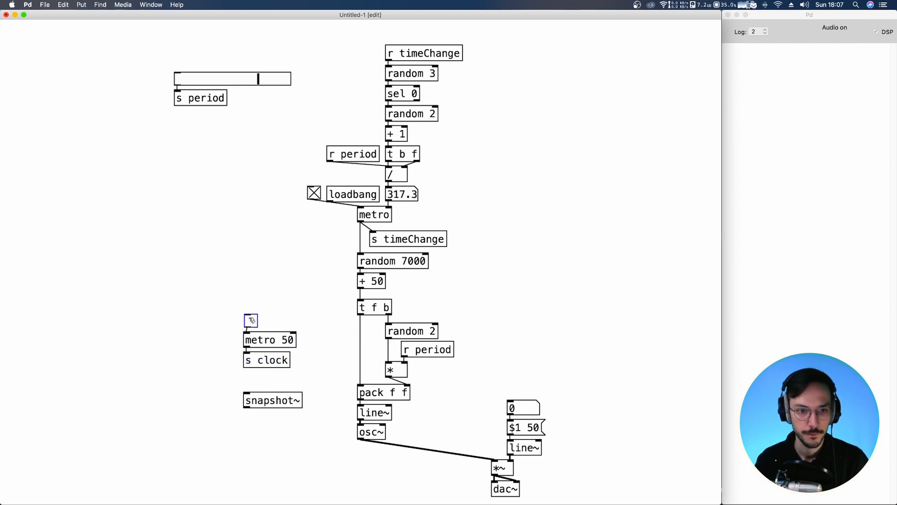
# Step: Move the clock group top-left and add r clock triggering snapshot~ beside line~
pyautogui.moveTo(250, 320); pyautogui.dragTo(121, 61)
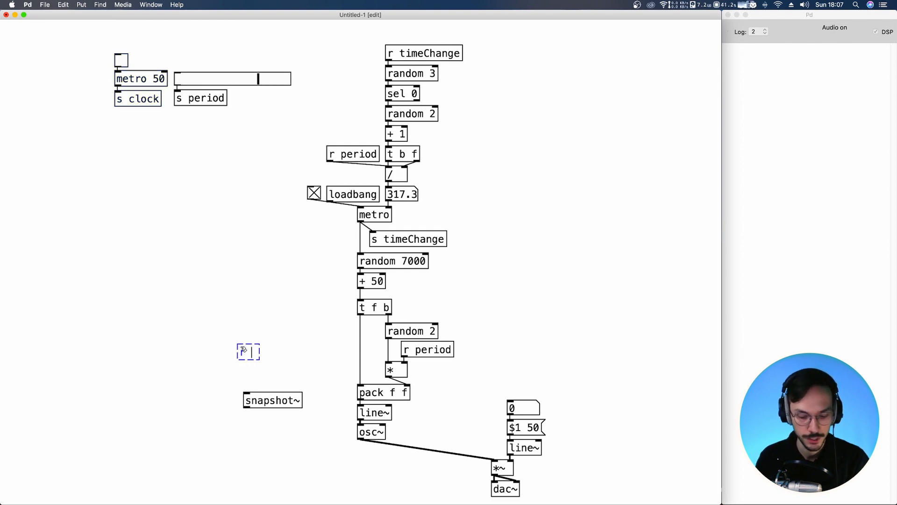
pyautogui.write('r clock')
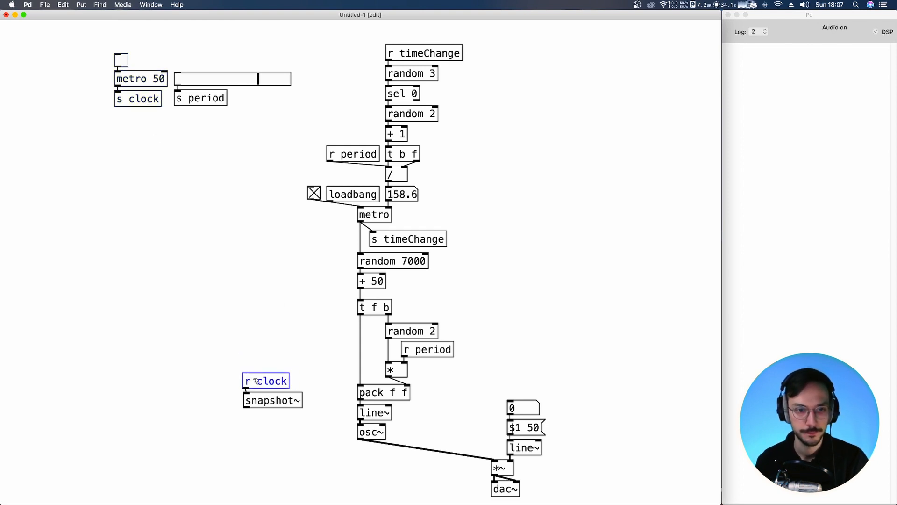
pyautogui.moveTo(266, 380); pyautogui.dragTo(320, 412)
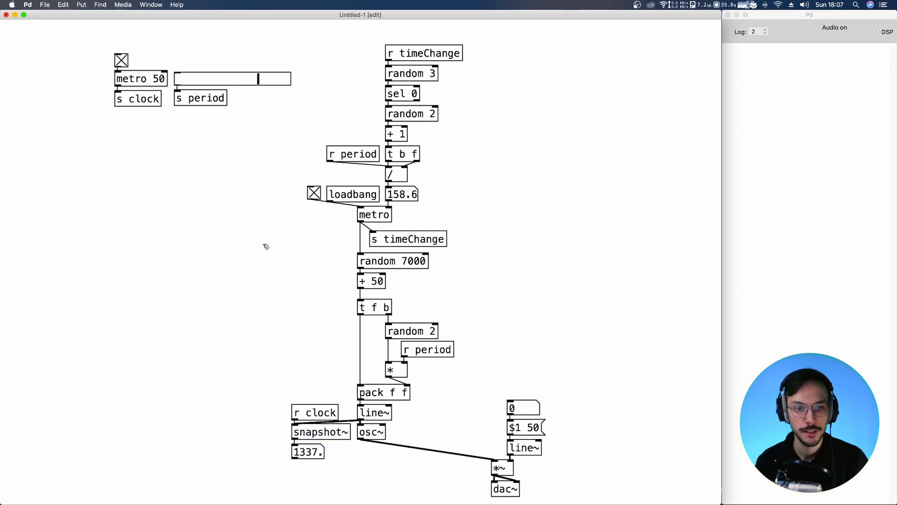
pyautogui.rightClick(308, 451)
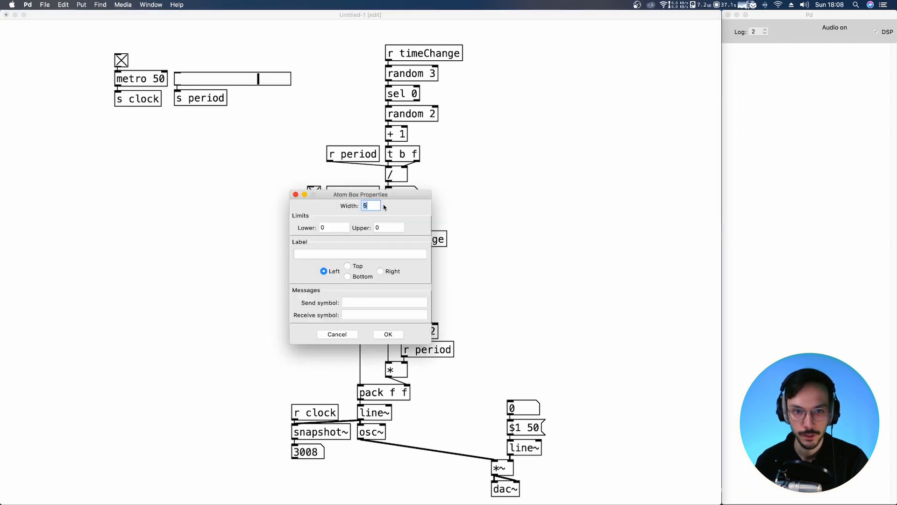
# Step: Confirm a larger Width for the snapshot~ number box
pyautogui.click(388, 334)
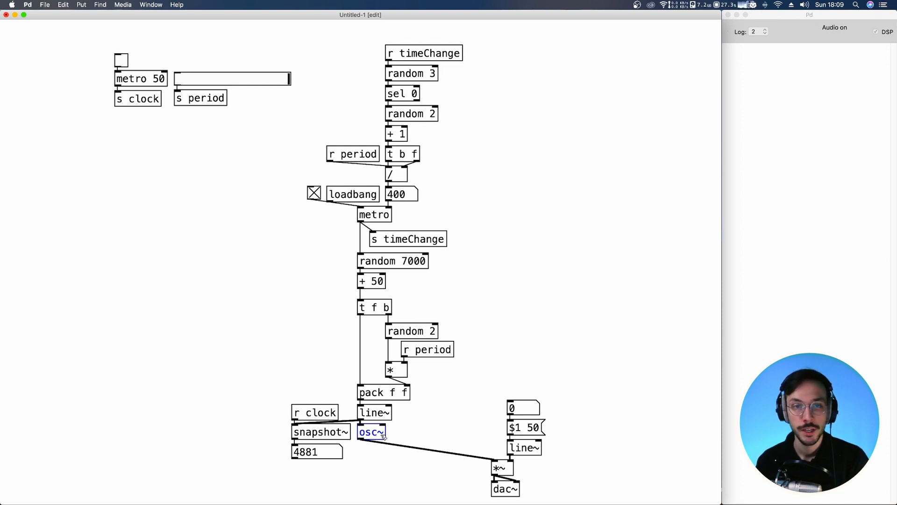
pyautogui.moveTo(280, 296)
pyautogui.write('r timeChange')
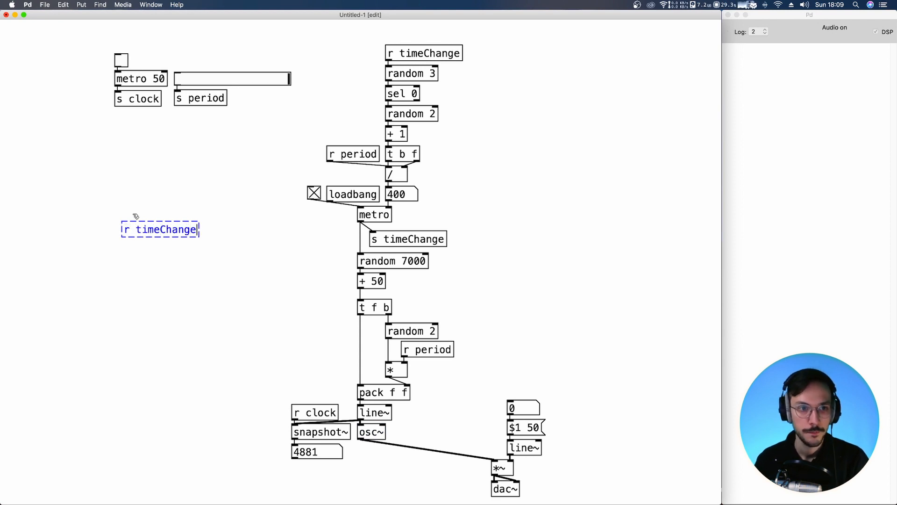
# Step: Position r timeChange and add random 2, sel 0 and a second random 2 below it
pyautogui.moveTo(160, 229); pyautogui.dragTo(136, 207)
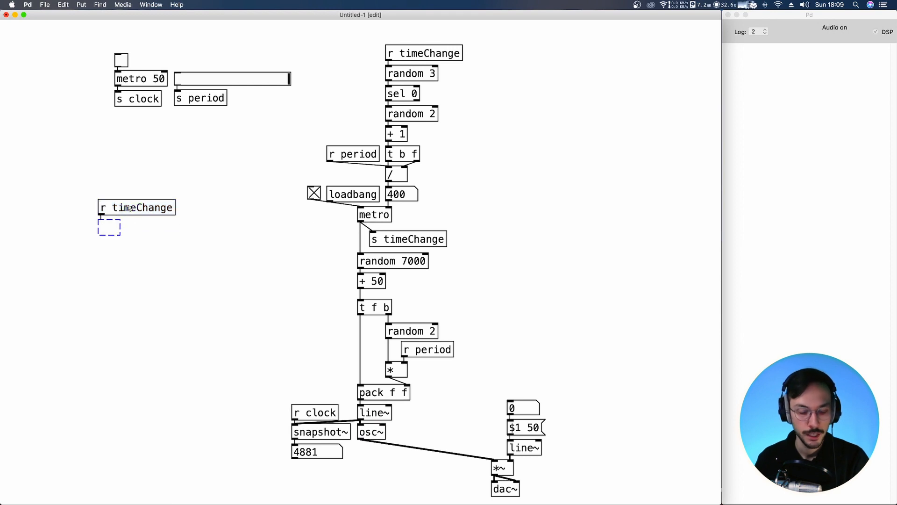
pyautogui.write('random 2')
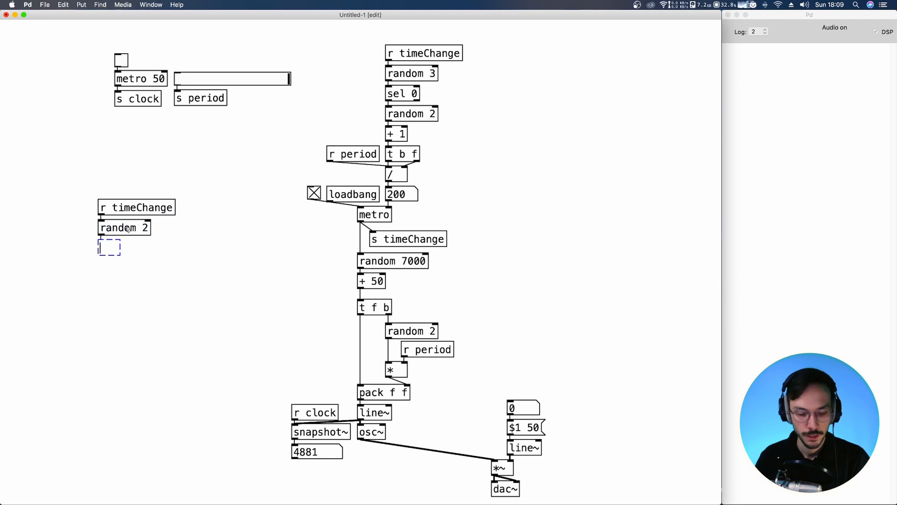
pyautogui.write('sel 0')
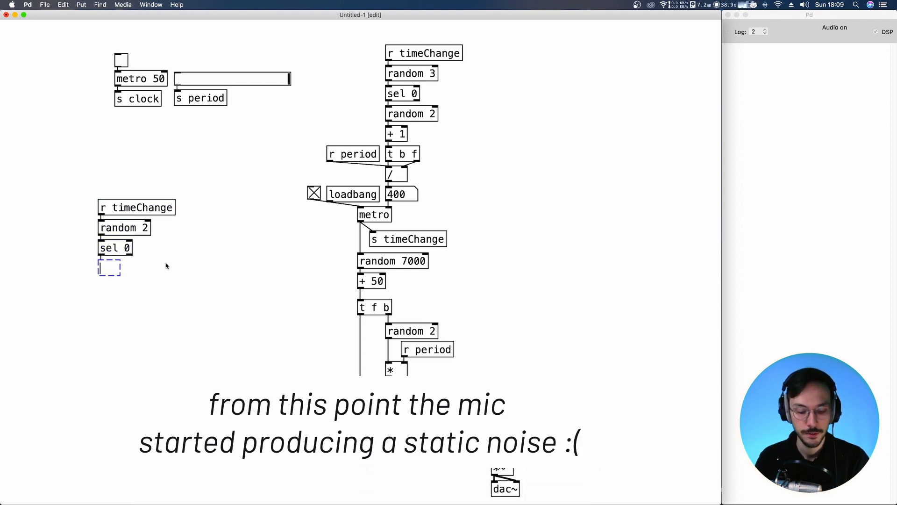
pyautogui.write('random 2')
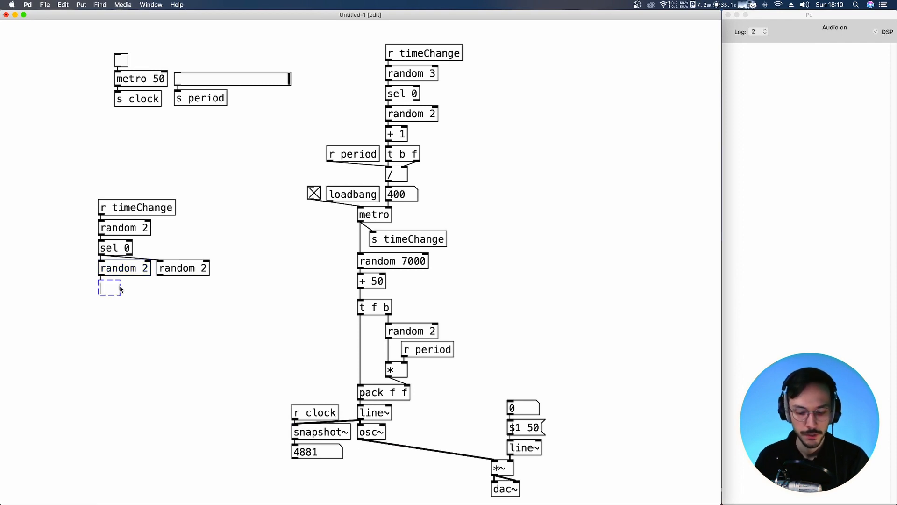
# Step: Add pack f f lower down and wire the second random 2 into the period multiplier
pyautogui.write('pack f f')
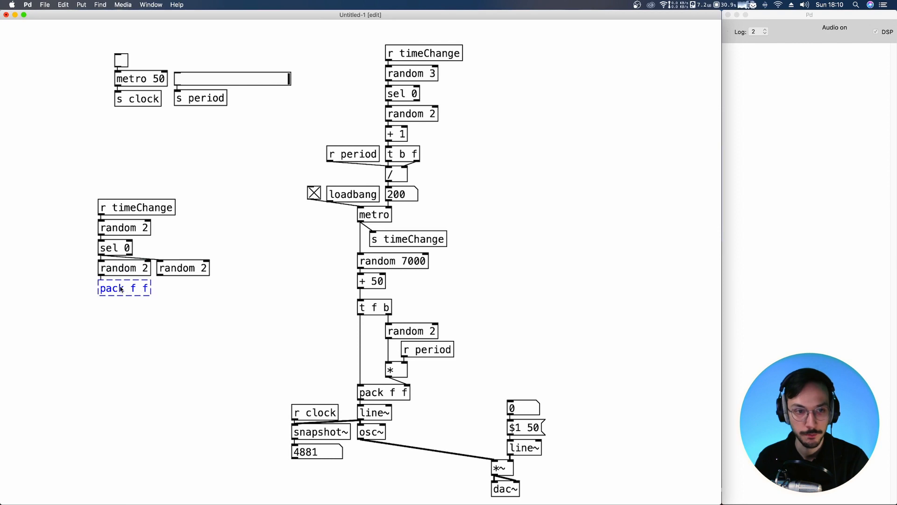
pyautogui.moveTo(123, 288); pyautogui.dragTo(123, 305)
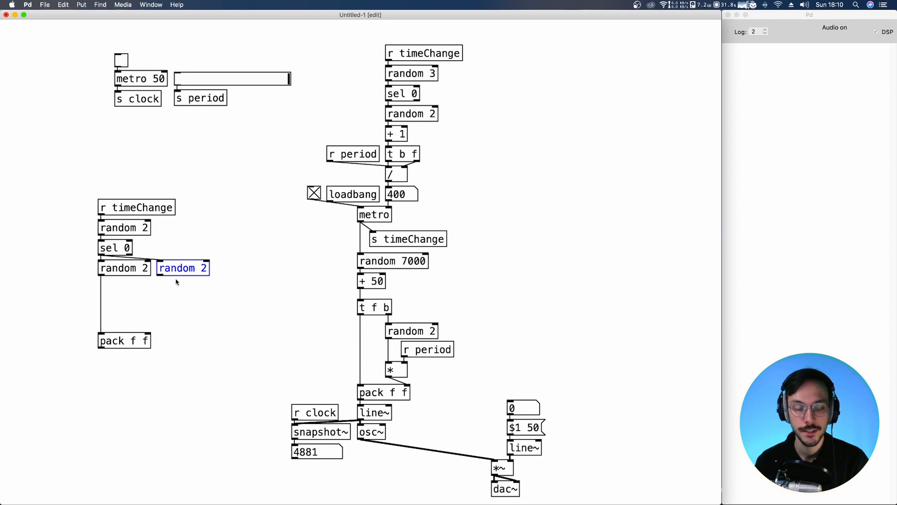
pyautogui.moveTo(169, 296)
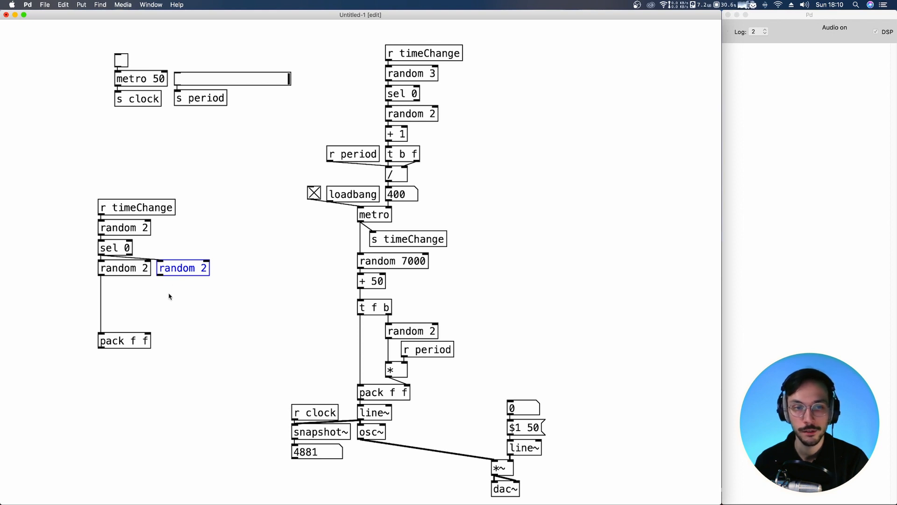
pyautogui.moveTo(177, 291)
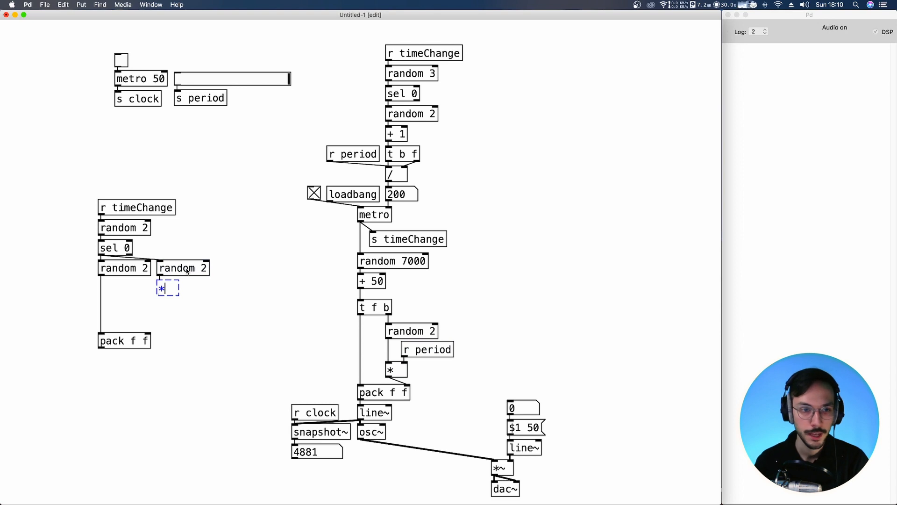
pyautogui.moveTo(168, 288); pyautogui.dragTo(168, 314)
pyautogui.write('r period')
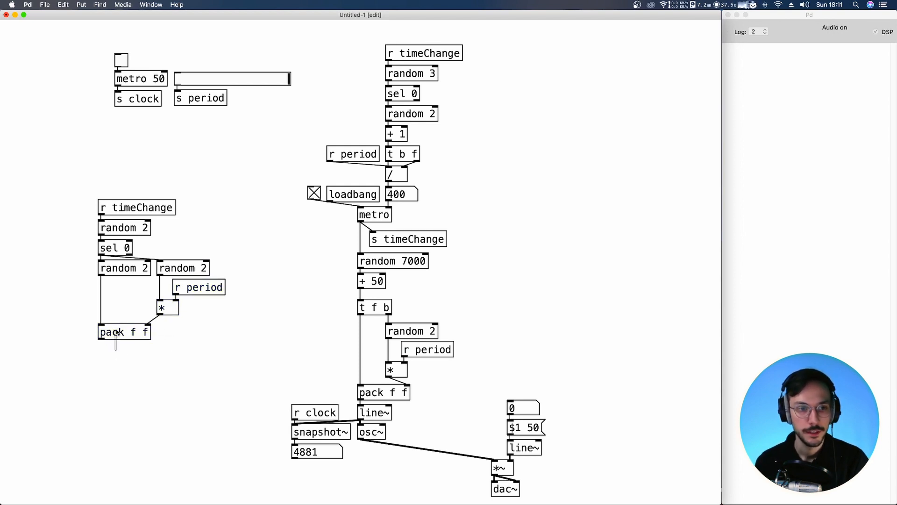
pyautogui.click(109, 351)
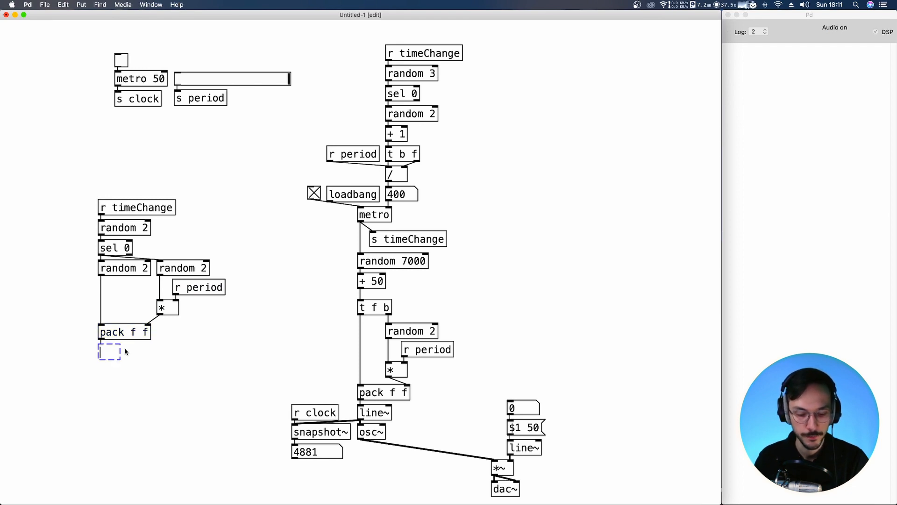
# Step: Add line~ under pack f f and shorten the period slider value
pyautogui.write('line~')
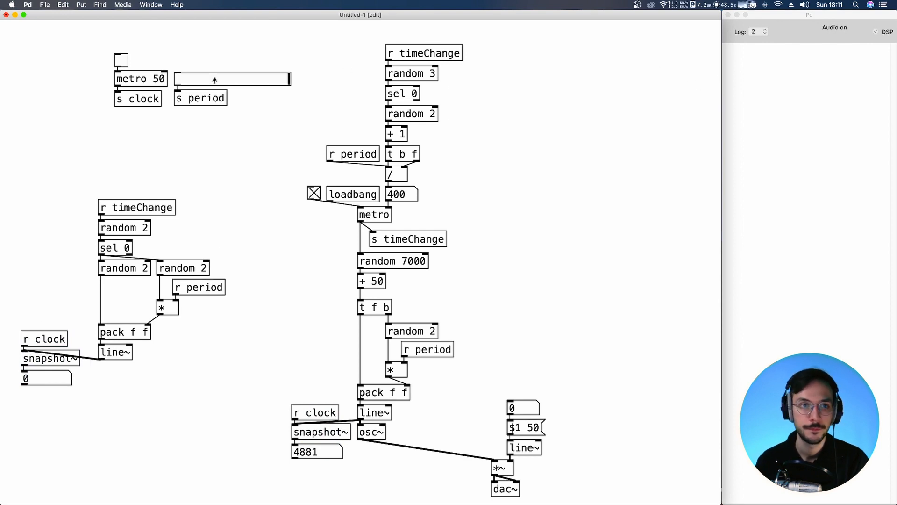
pyautogui.click(121, 59)
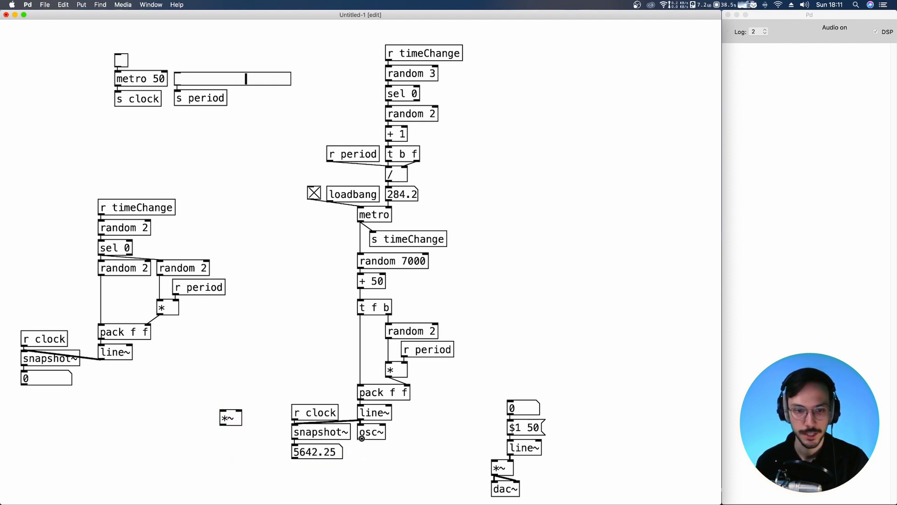
# Step: Multiply osc~ by the envelope line~ into the output *~, test it, and change random 7000 to 4000
pyautogui.moveTo(230, 417); pyautogui.dragTo(228, 440)
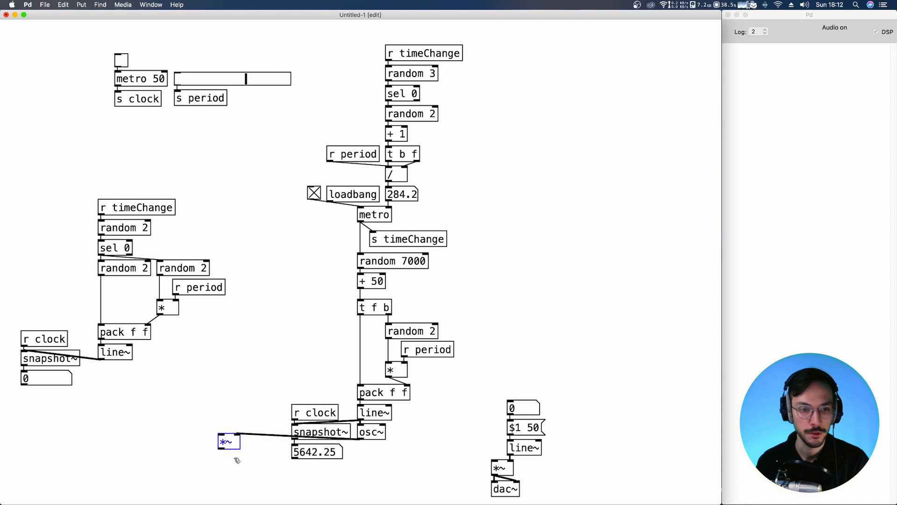
pyautogui.moveTo(229, 441); pyautogui.dragTo(262, 486)
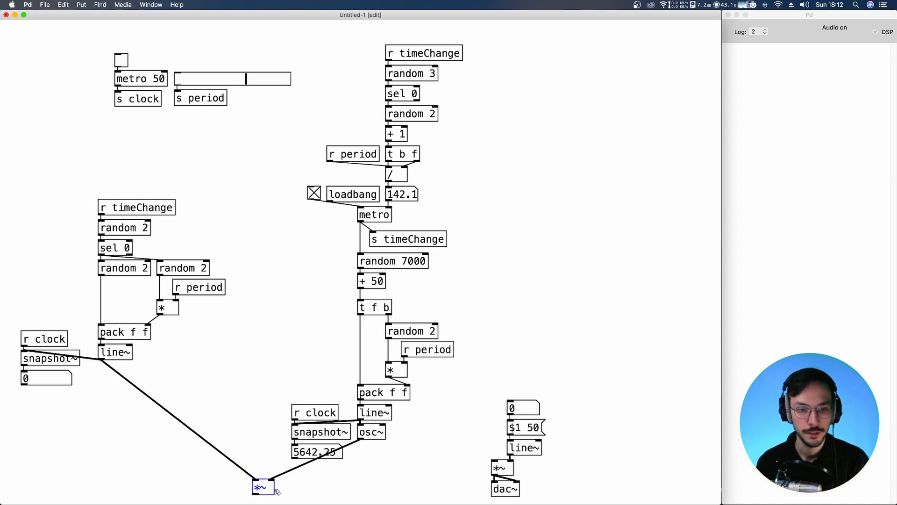
pyautogui.moveTo(262, 487); pyautogui.dragTo(351, 470)
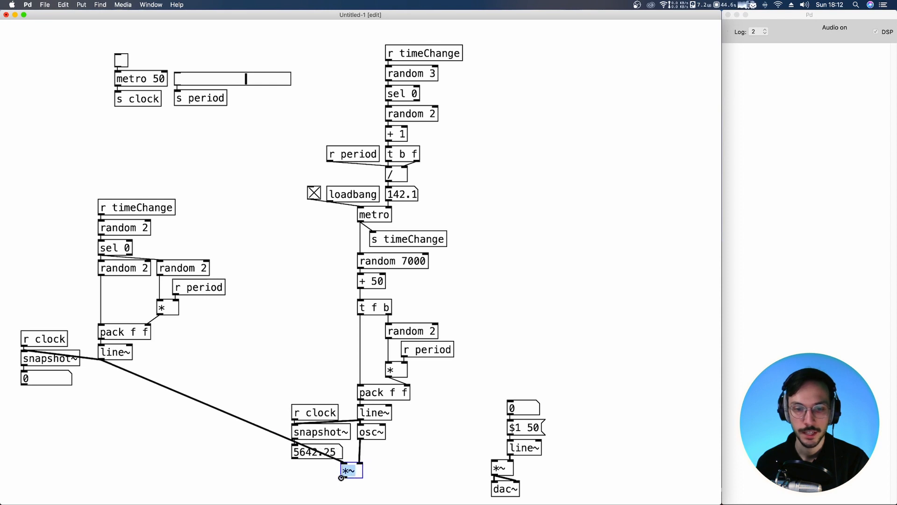
pyautogui.moveTo(343, 478); pyautogui.dragTo(497, 463)
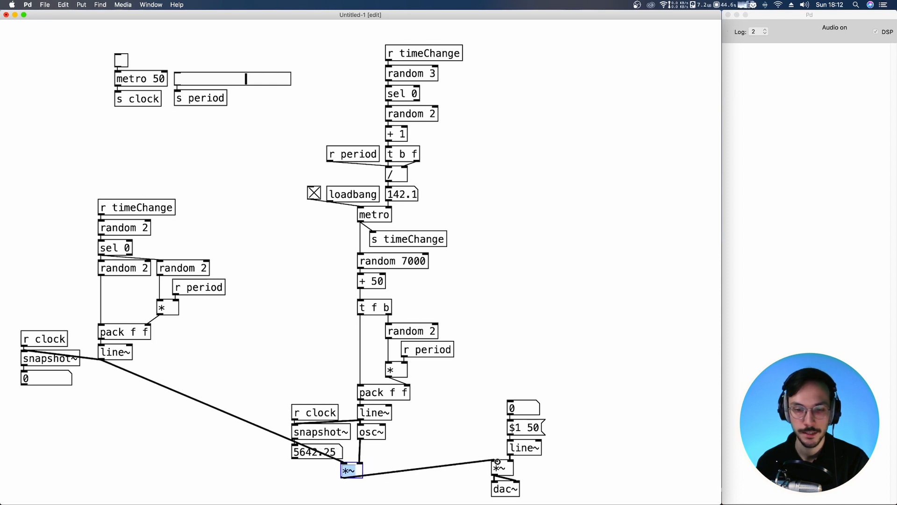
pyautogui.click(121, 60)
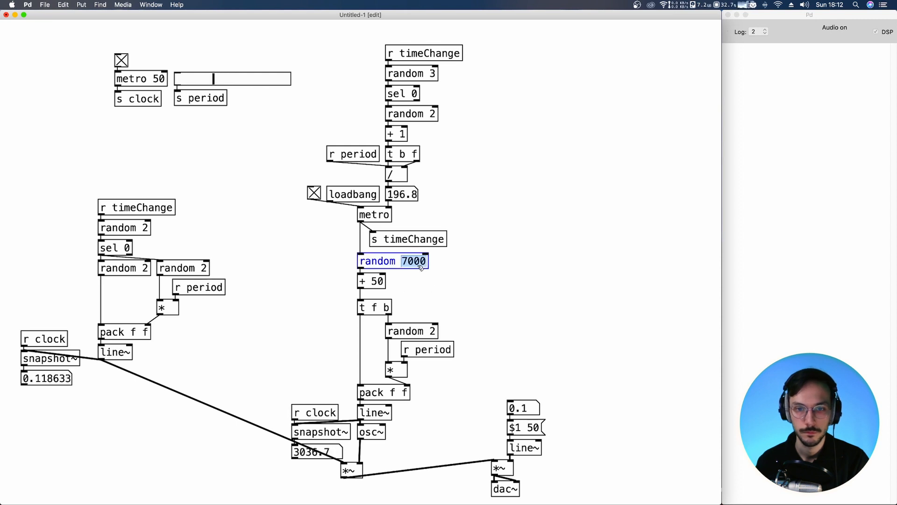
pyautogui.write('4000')
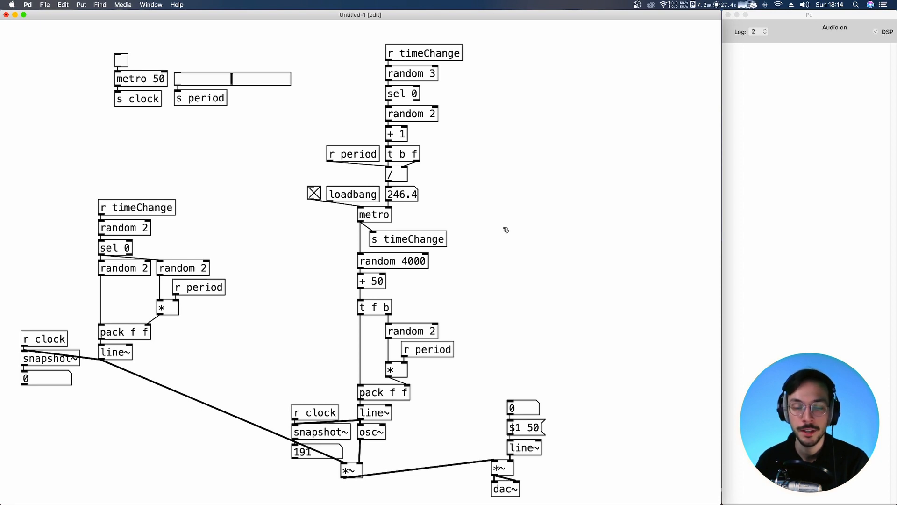
pyautogui.moveTo(411, 416)
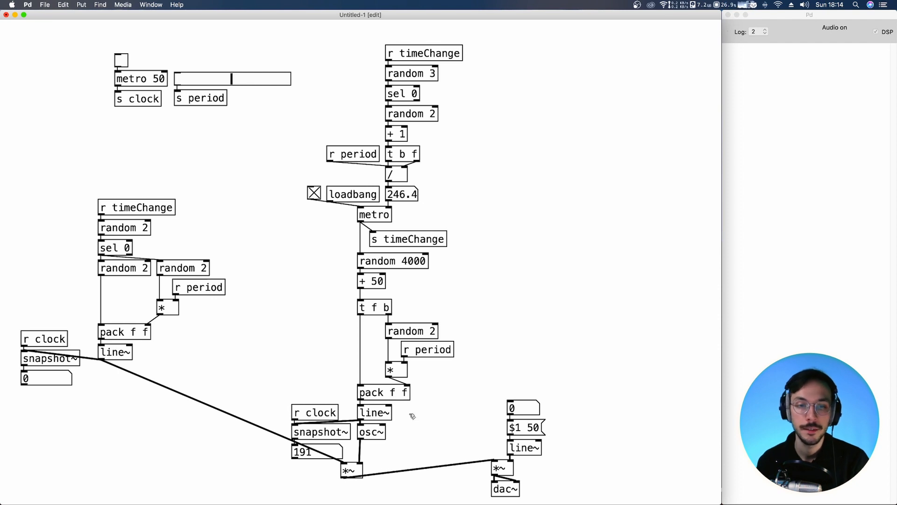
# Step: Place an empty object box to the right of the osc~ frequency chain
pyautogui.click(351, 470)
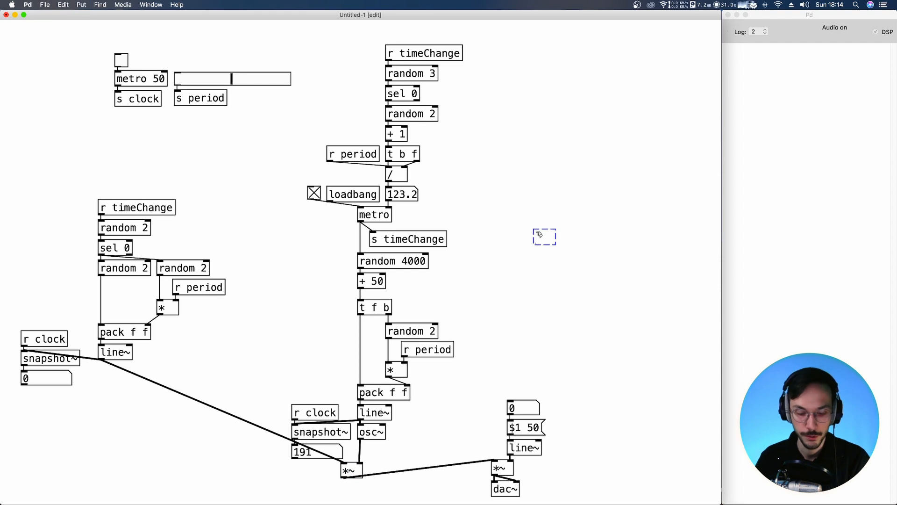
# Step: Create adc~ 2 with a lop~ 250 filter connected beneath it
pyautogui.write('adc~')
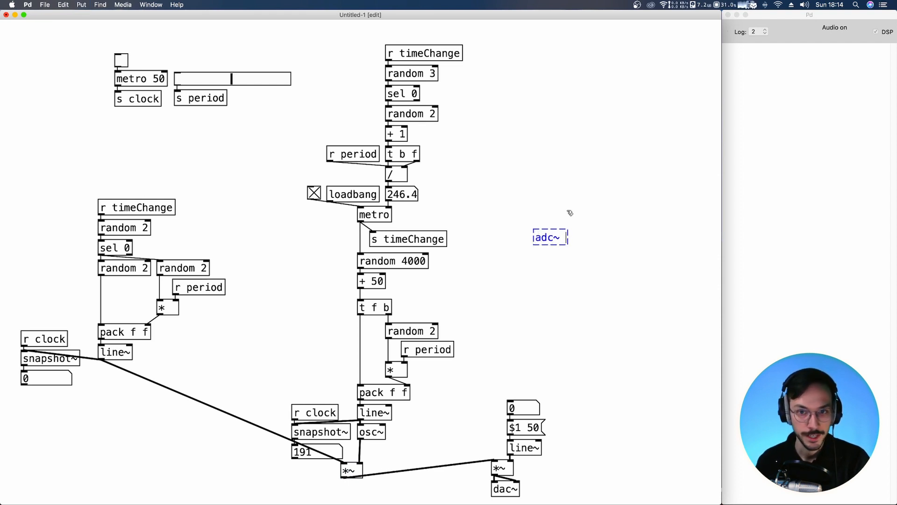
pyautogui.write('2')
pyautogui.write('lop~')
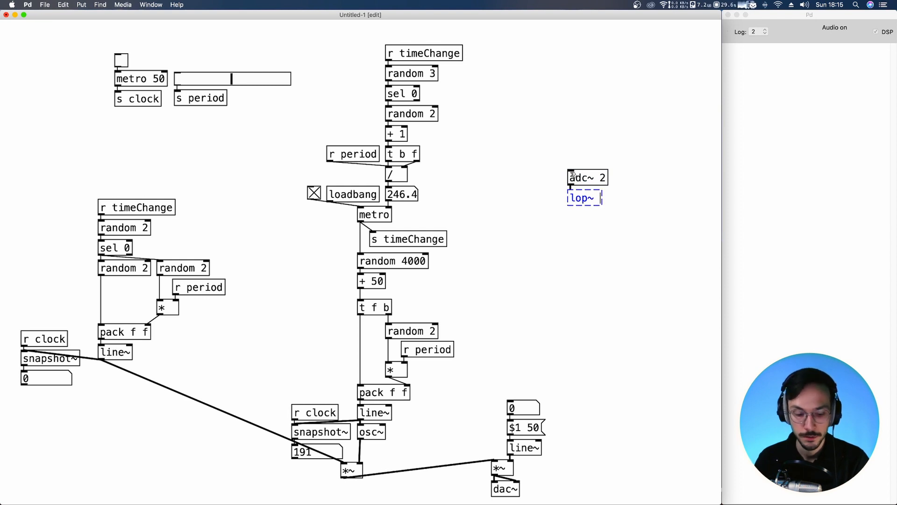
pyautogui.write('200')
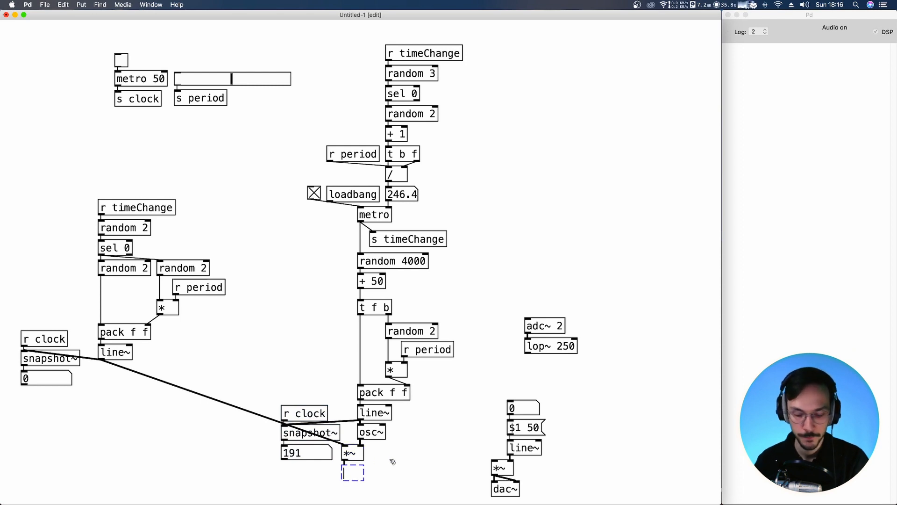
# Step: Ring-modulate the enveloped oscillator with lop~ 250 through a new *~, then start the clock
pyautogui.write('*~')
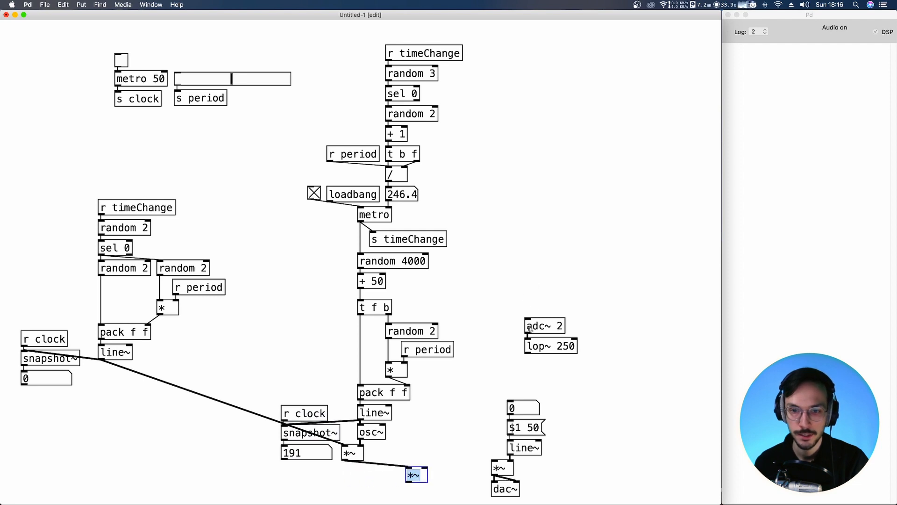
pyautogui.moveTo(544, 335); pyautogui.dragTo(438, 435)
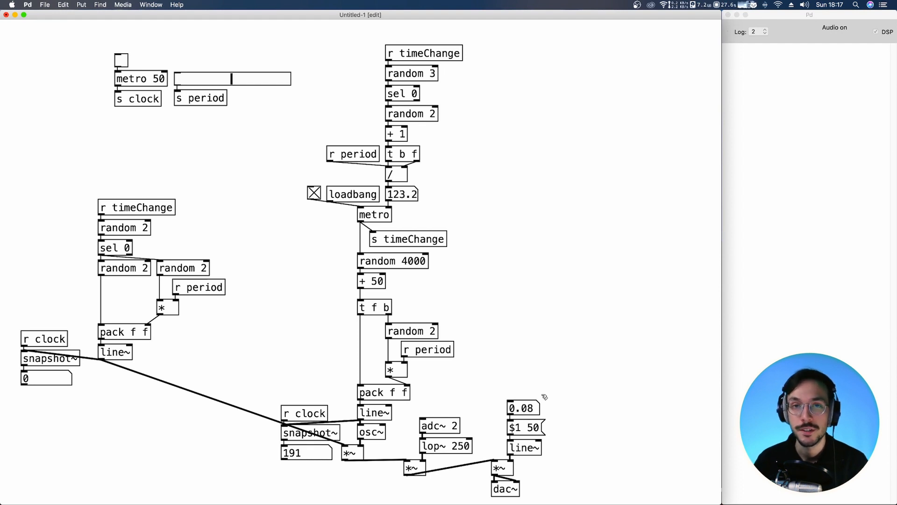
pyautogui.click(121, 61)
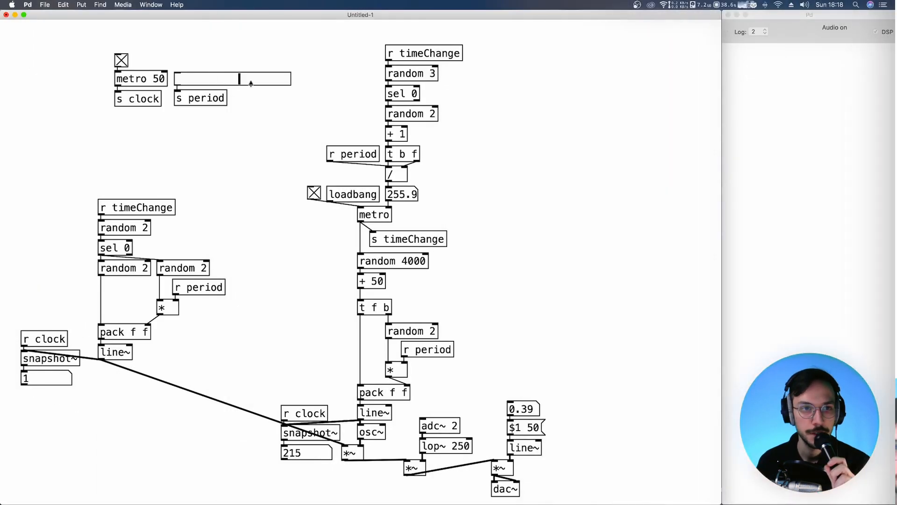